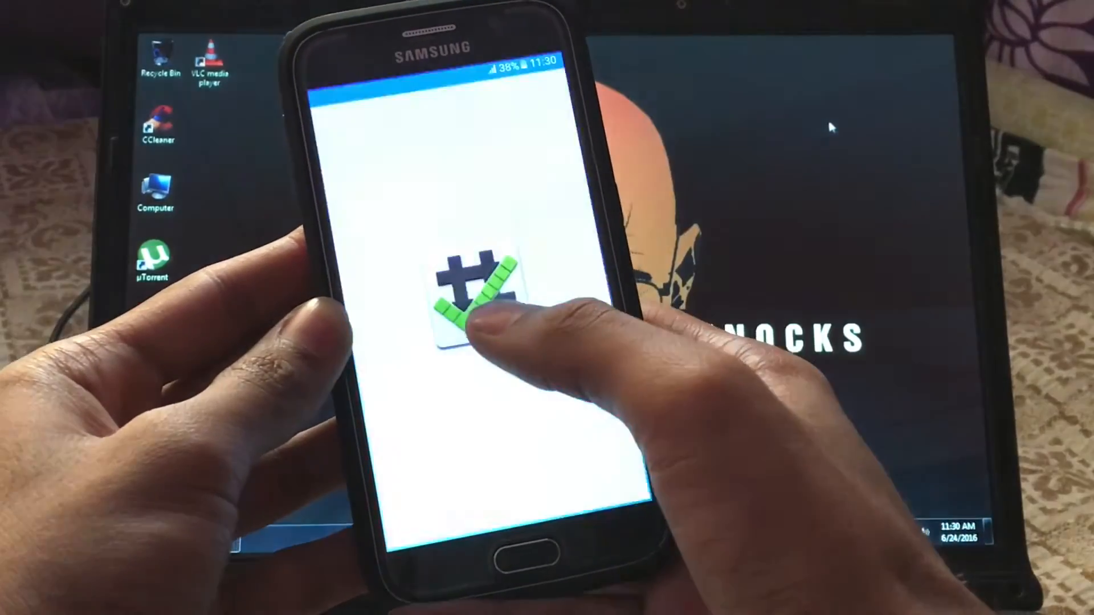
- Accept the Root Checker Basic disclaimer and verify root on the SM-G920I
{"action": "left_click", "coordinate": [468, 293]}
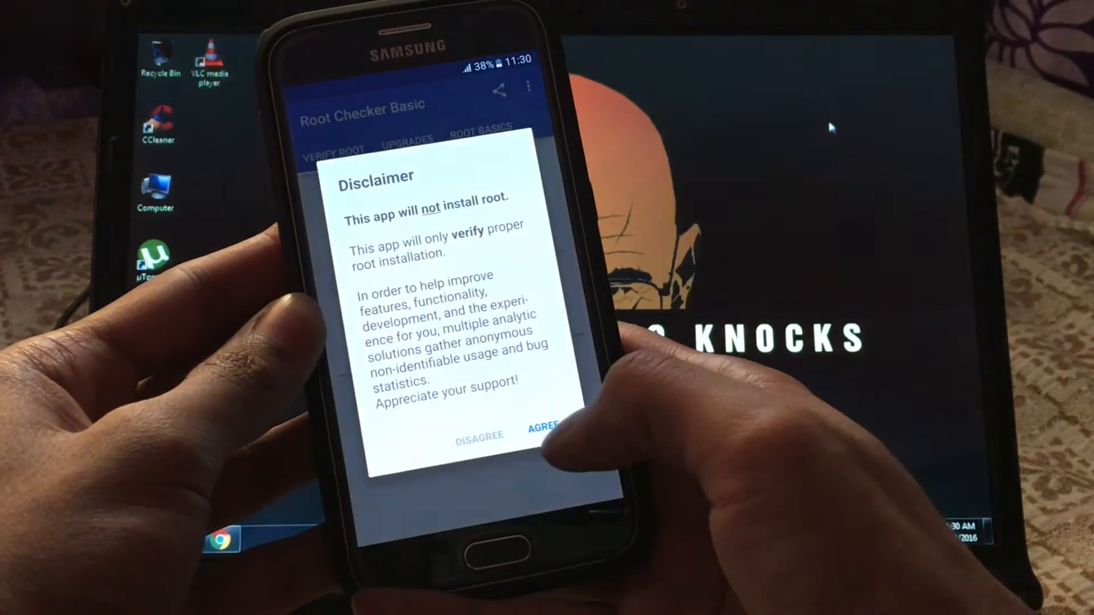
{"action": "left_click", "coordinate": [546, 428]}
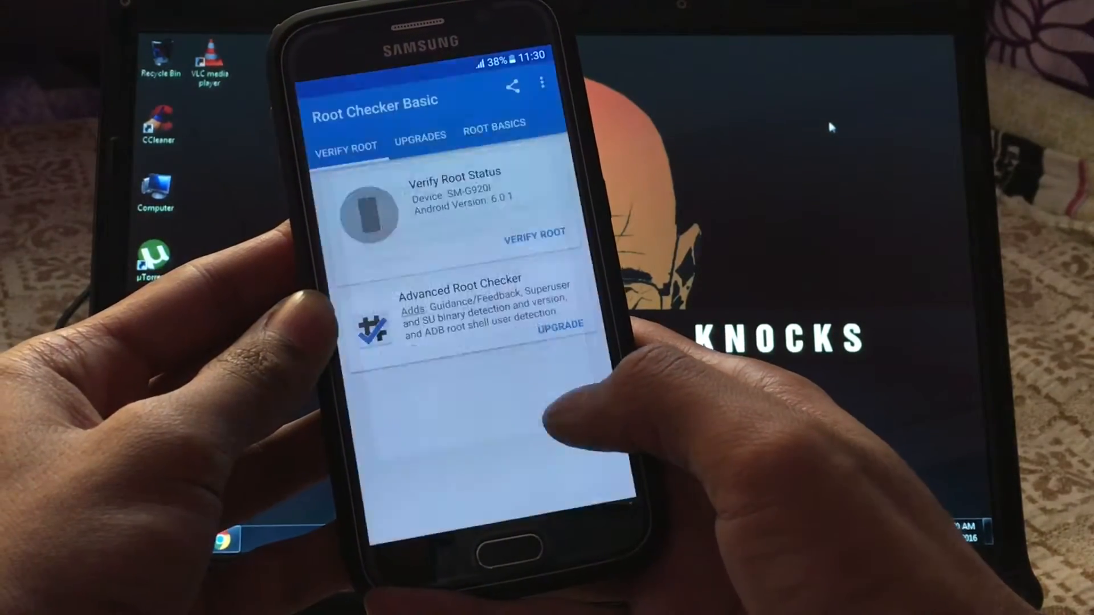
{"action": "left_click", "coordinate": [534, 233]}
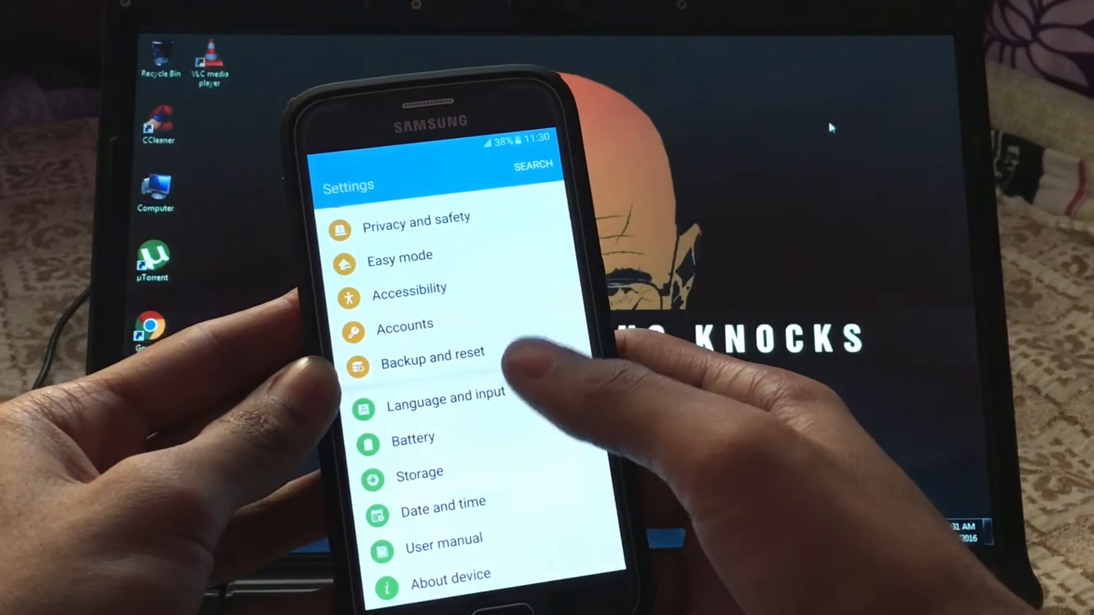
- Unlock Developer options by tapping Build number in About device > Software info
{"action": "left_click", "coordinate": [450, 574]}
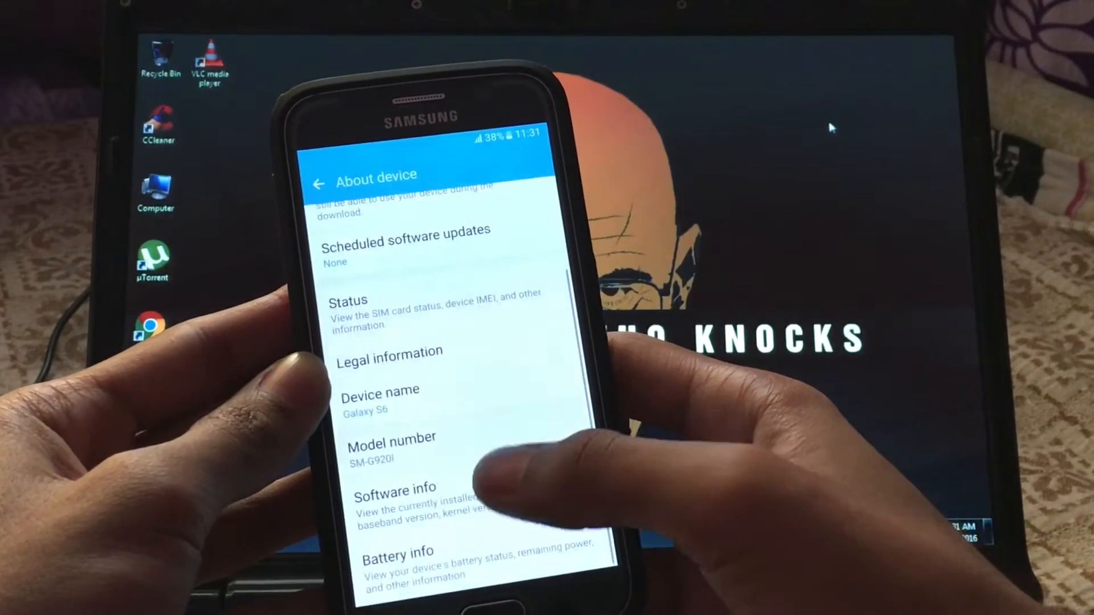
{"action": "left_click", "coordinate": [395, 497]}
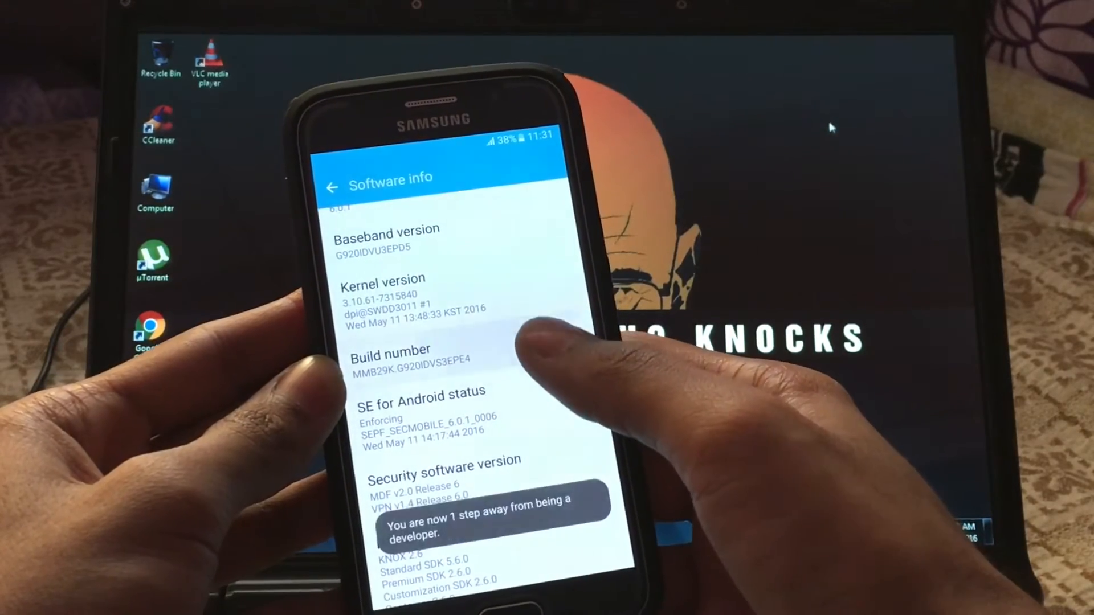
{"action": "left_click", "coordinate": [333, 185]}
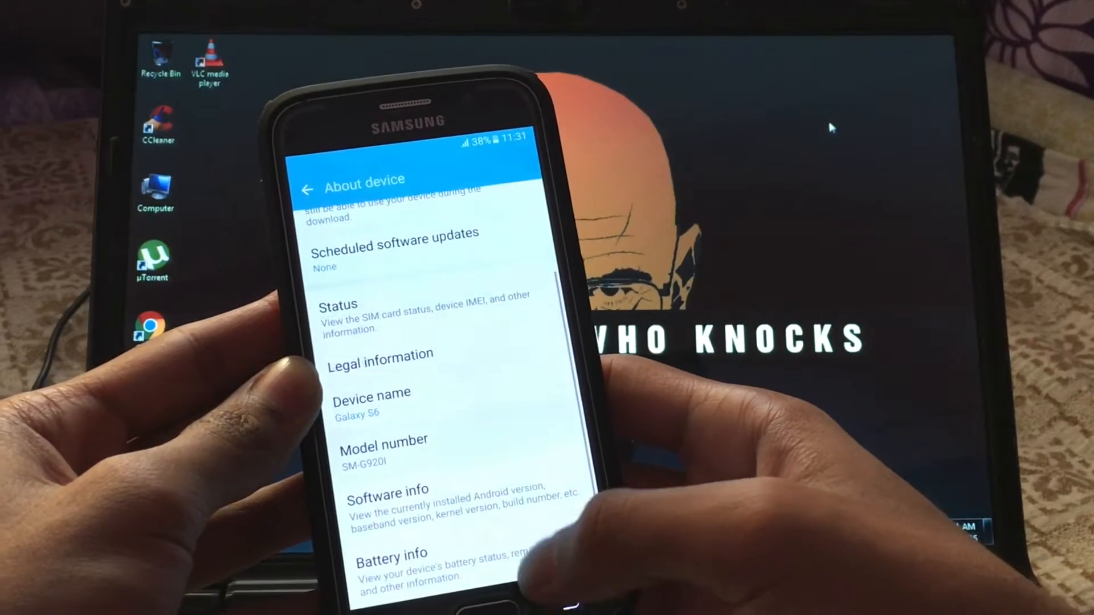
{"action": "left_click", "coordinate": [307, 189]}
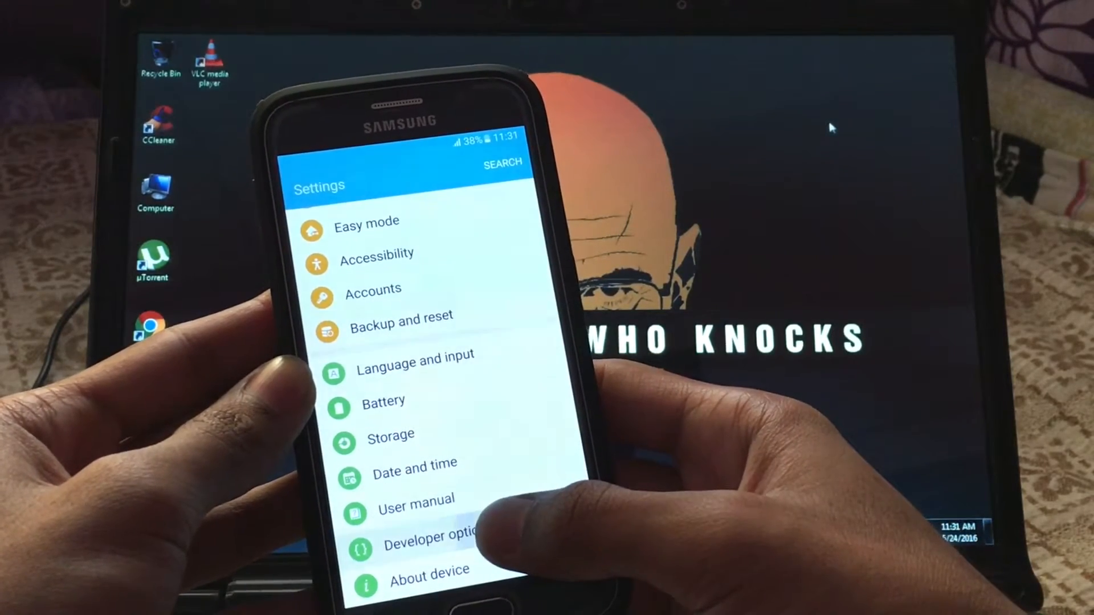
- Enable USB debugging in Developer options and confirm with OK
{"action": "left_click", "coordinate": [425, 532]}
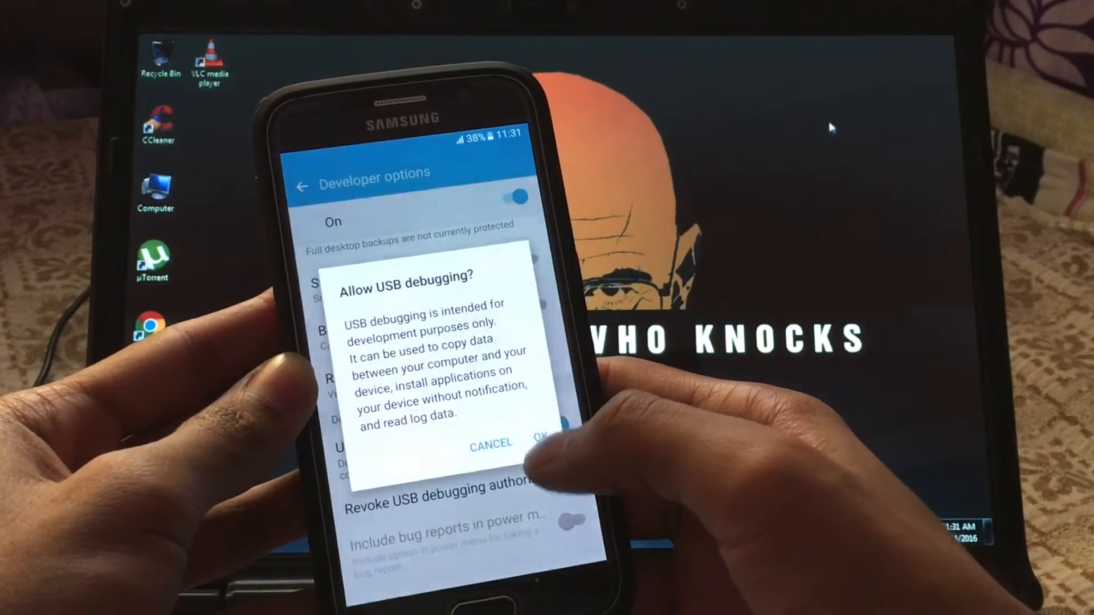
{"action": "left_click", "coordinate": [540, 445]}
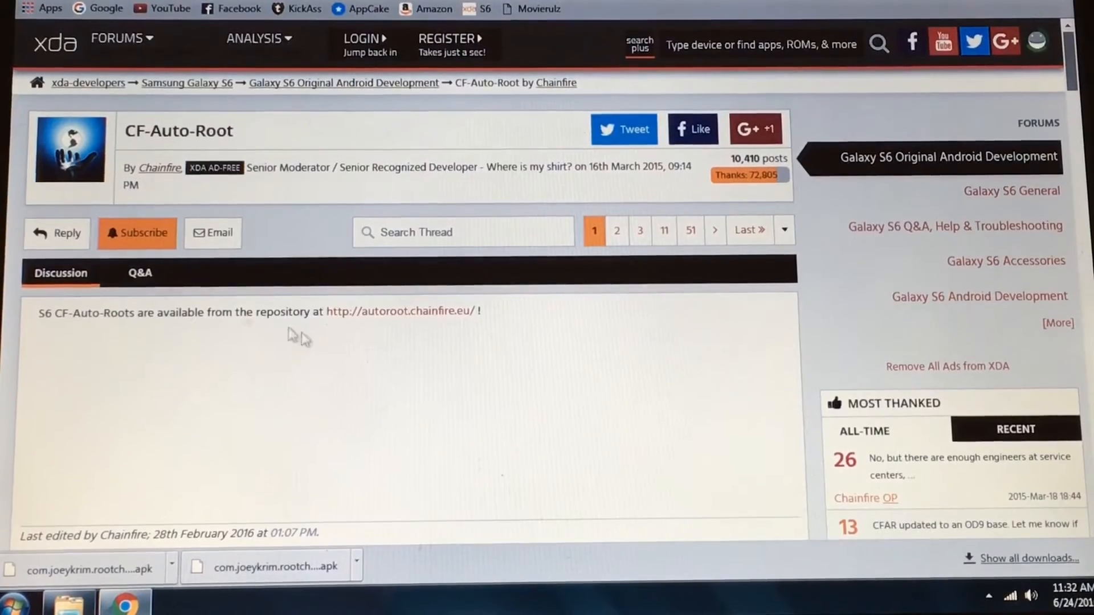
{"action": "mouse_move", "coordinate": [381, 315]}
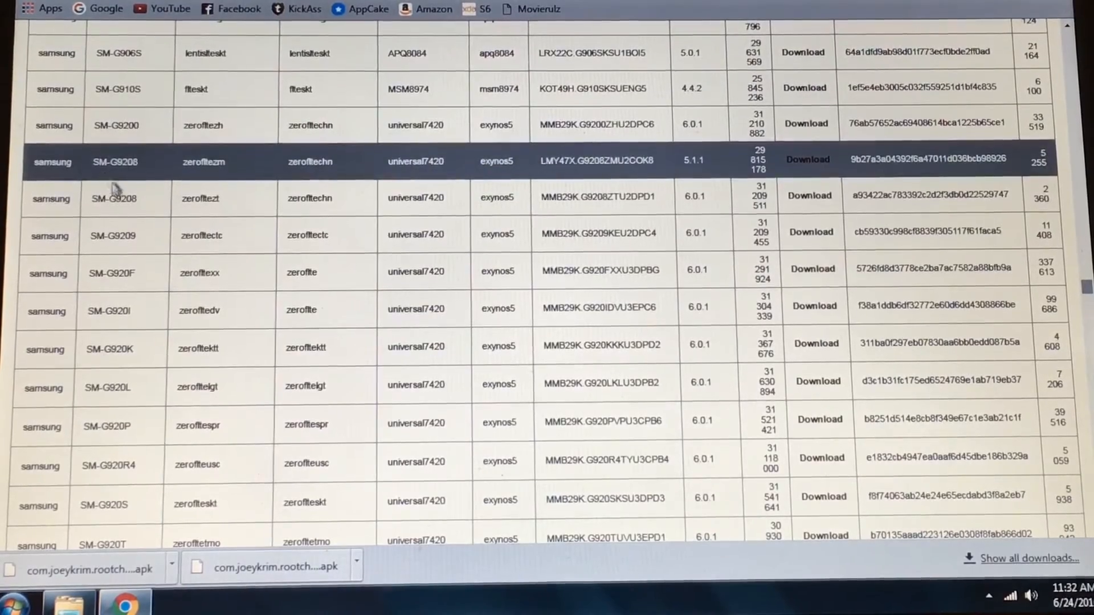
- Reach the SM-G920I download page on Chainfire's autoroot site
{"action": "left_click", "coordinate": [112, 272]}
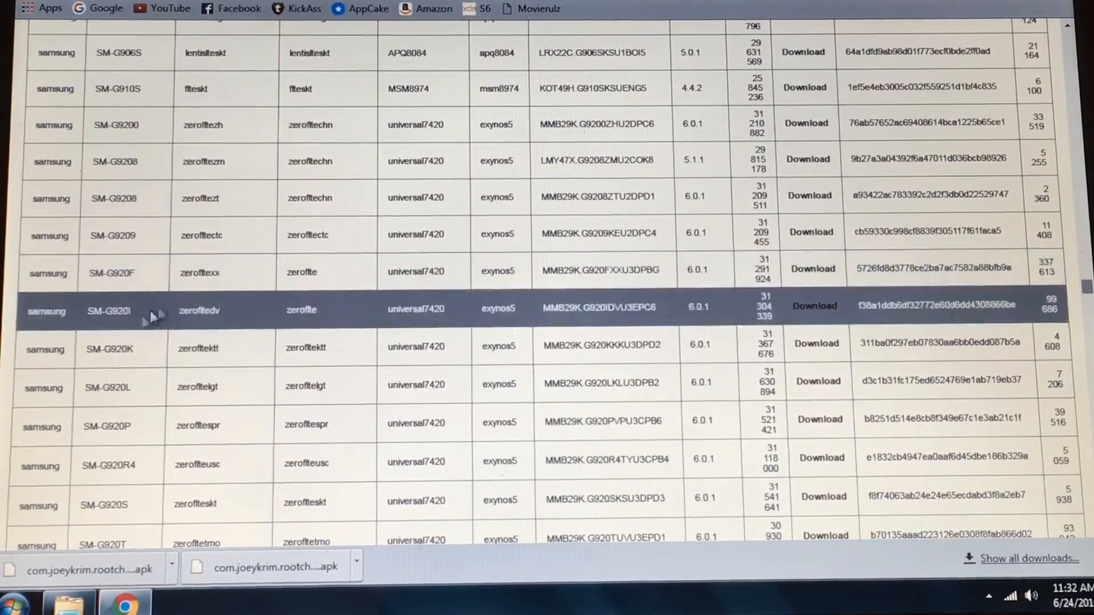
{"action": "left_click", "coordinate": [814, 306]}
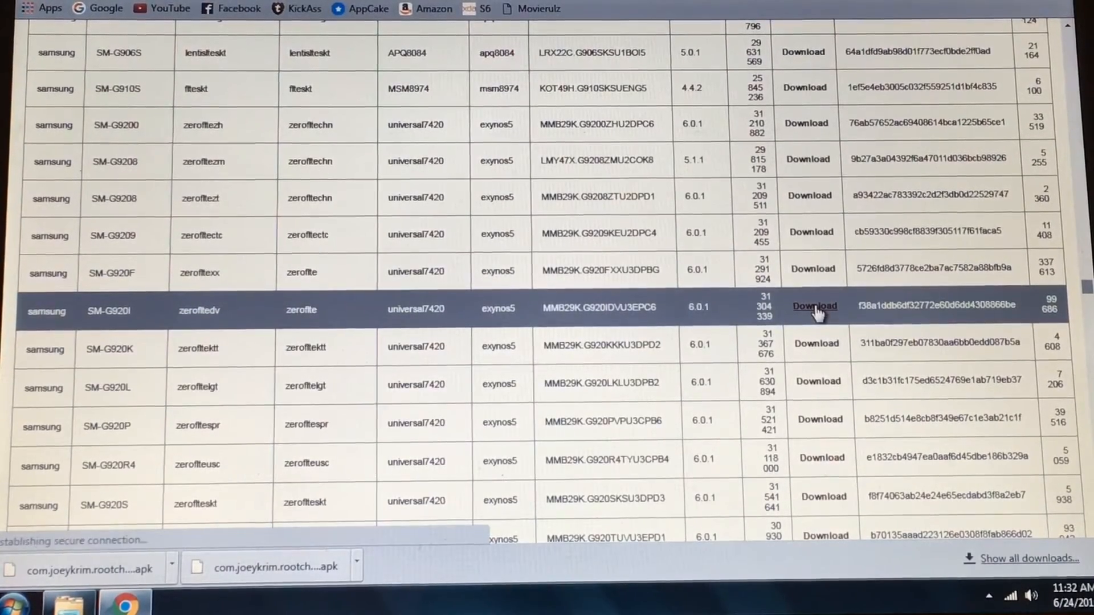
{"action": "left_click", "coordinate": [813, 306]}
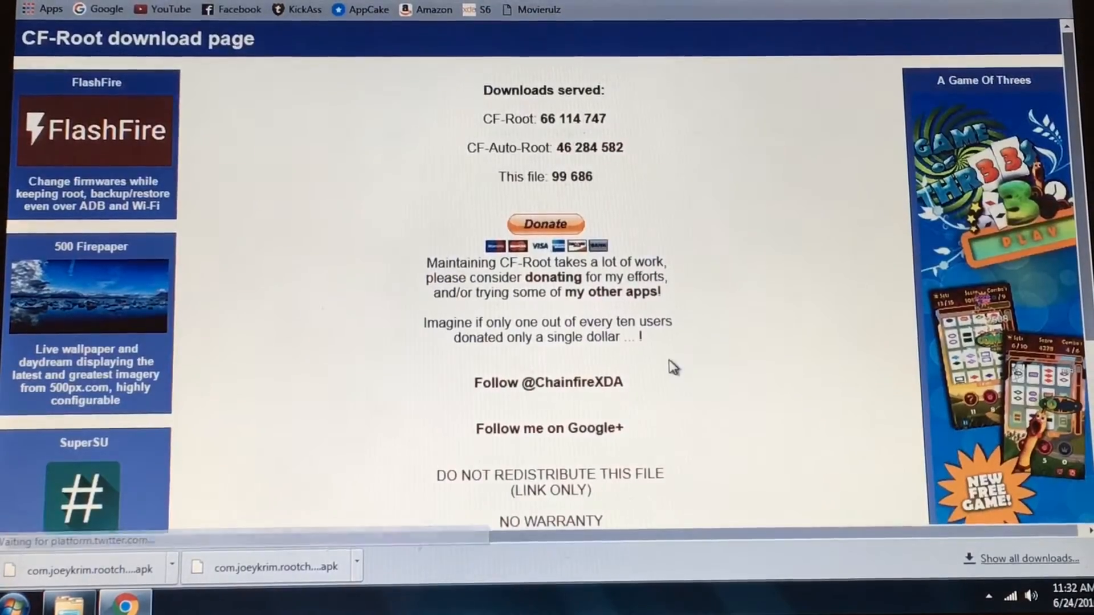
- Download the CF-Auto-Root zip for the SM-G920I
{"action": "scroll", "scroll_direction": "down", "scroll_amount": 3}
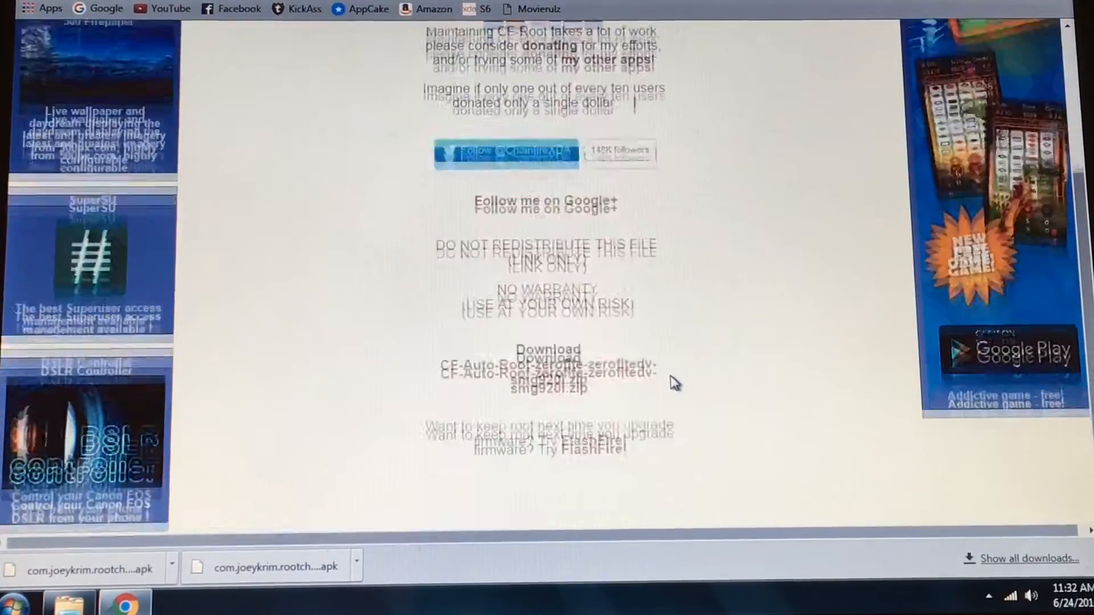
{"action": "left_click", "coordinate": [547, 361]}
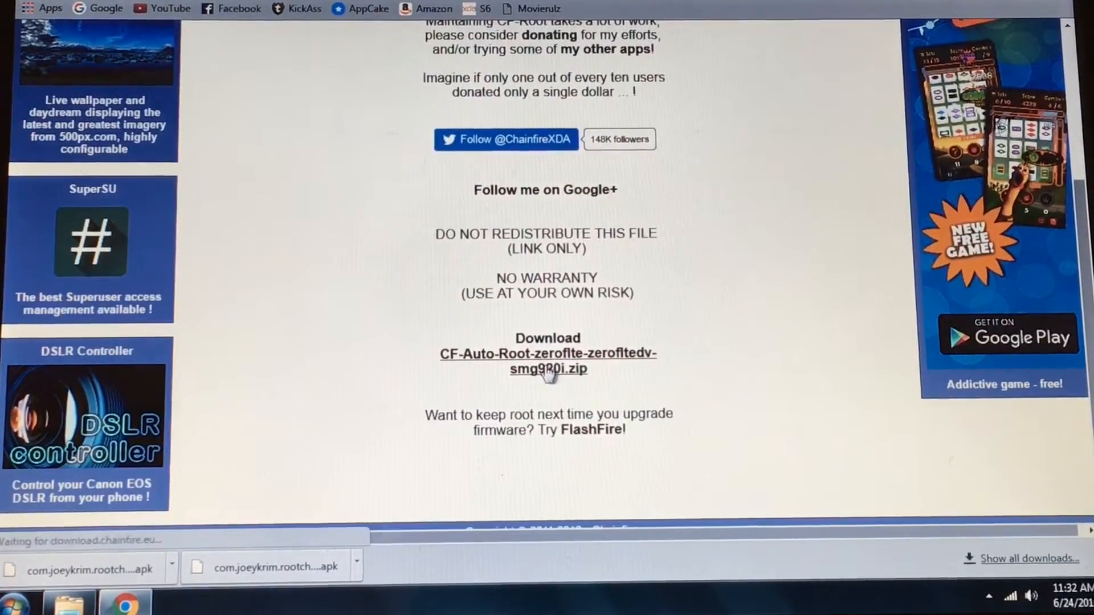
{"action": "left_click", "coordinate": [547, 361]}
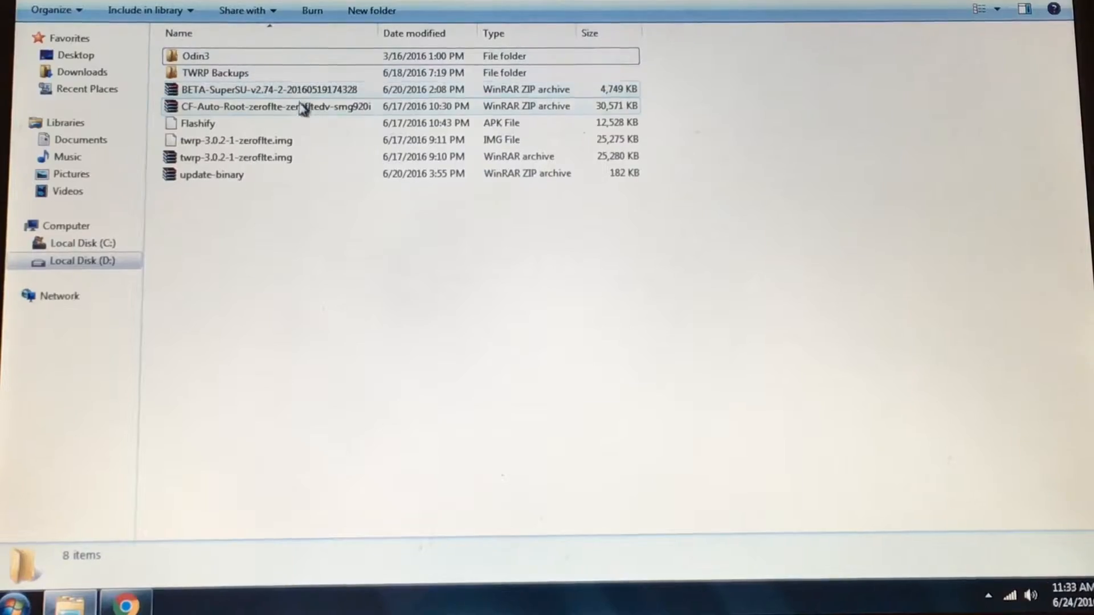
- Extract the CF-Auto-Root zip into the current folder
{"action": "right_click", "coordinate": [274, 106]}
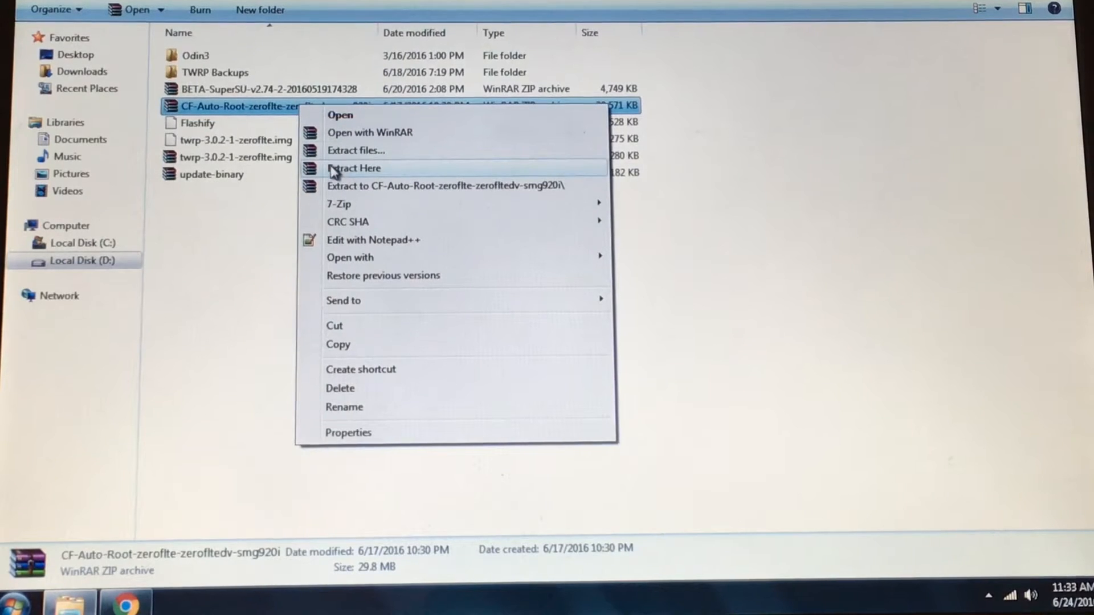
{"action": "left_click", "coordinate": [353, 169]}
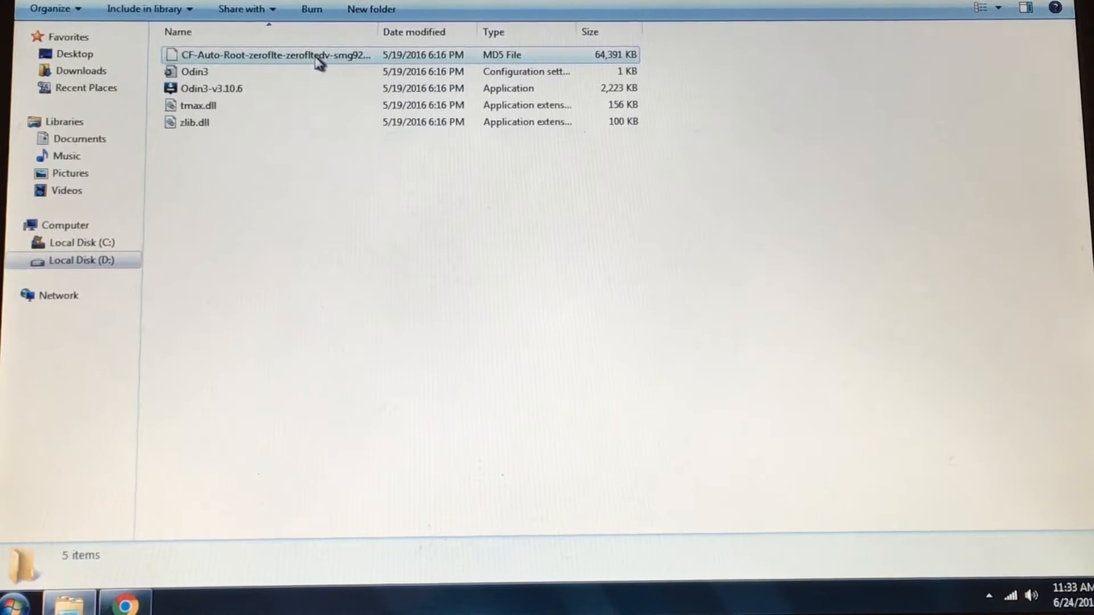
- Launch Odin3-v3.10.6 and approve it in User Account Control
{"action": "left_click", "coordinate": [212, 89]}
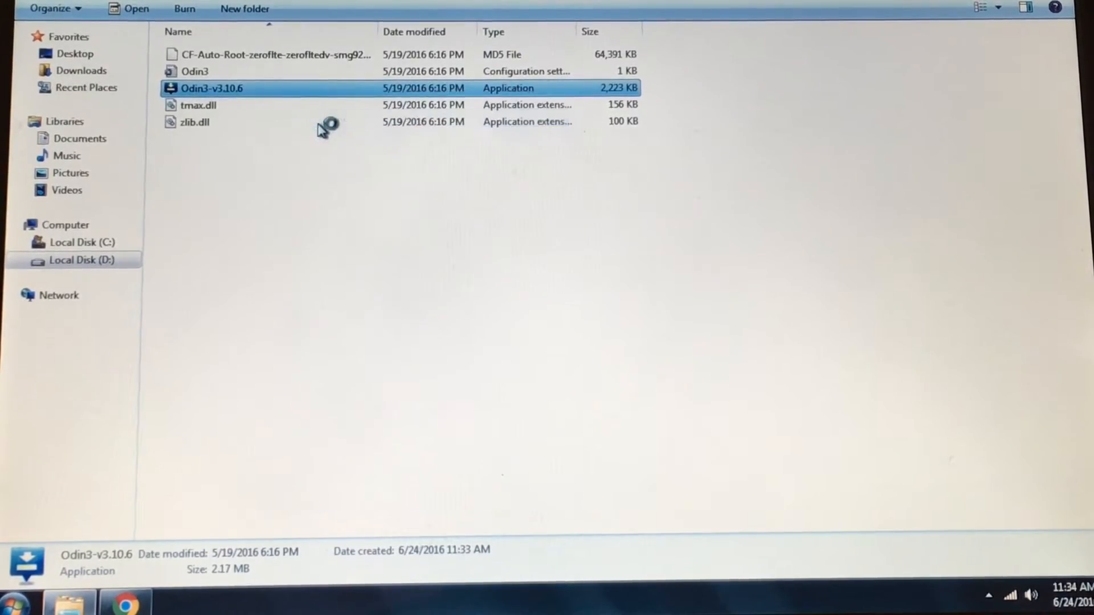
{"action": "double_click", "coordinate": [212, 87]}
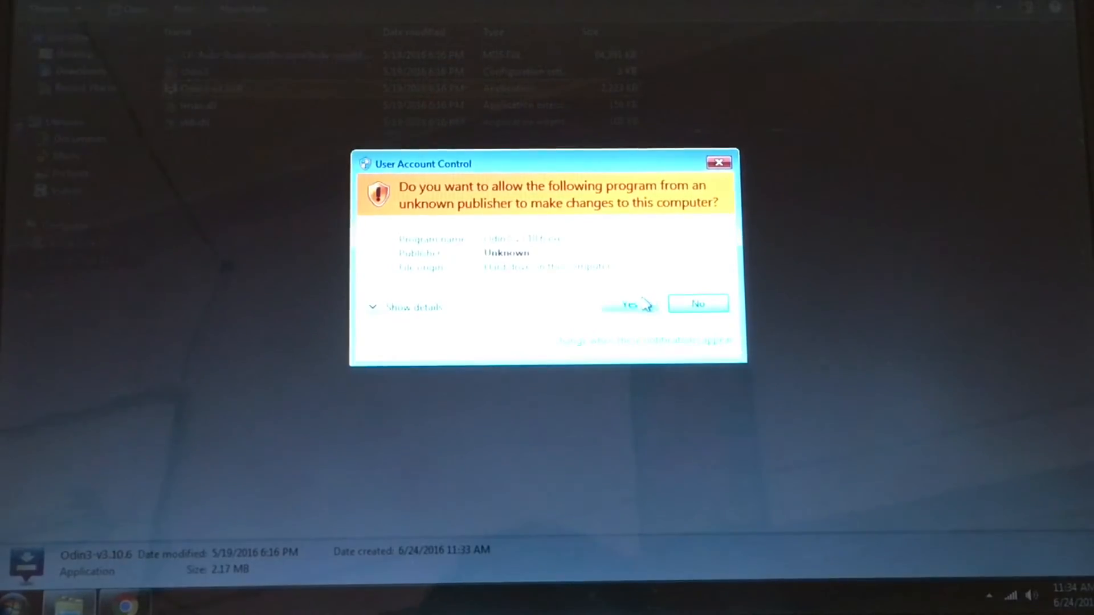
{"action": "left_click", "coordinate": [627, 305]}
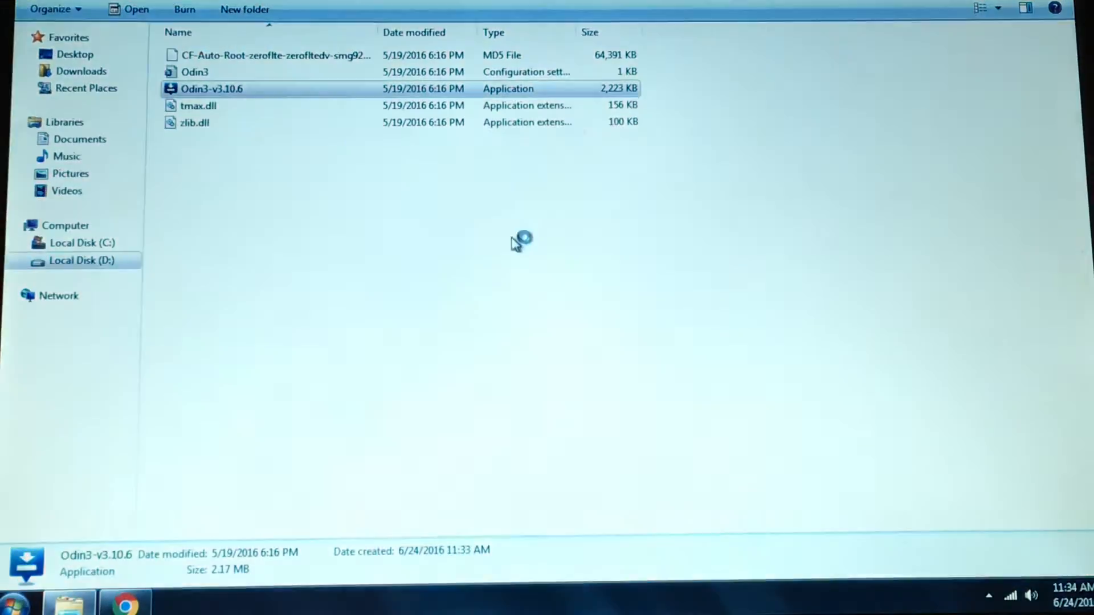
- Load the CF-Auto-Root .tar.md5 from Samsung S6 > Root into Odin's AP slot
{"action": "double_click", "coordinate": [211, 89]}
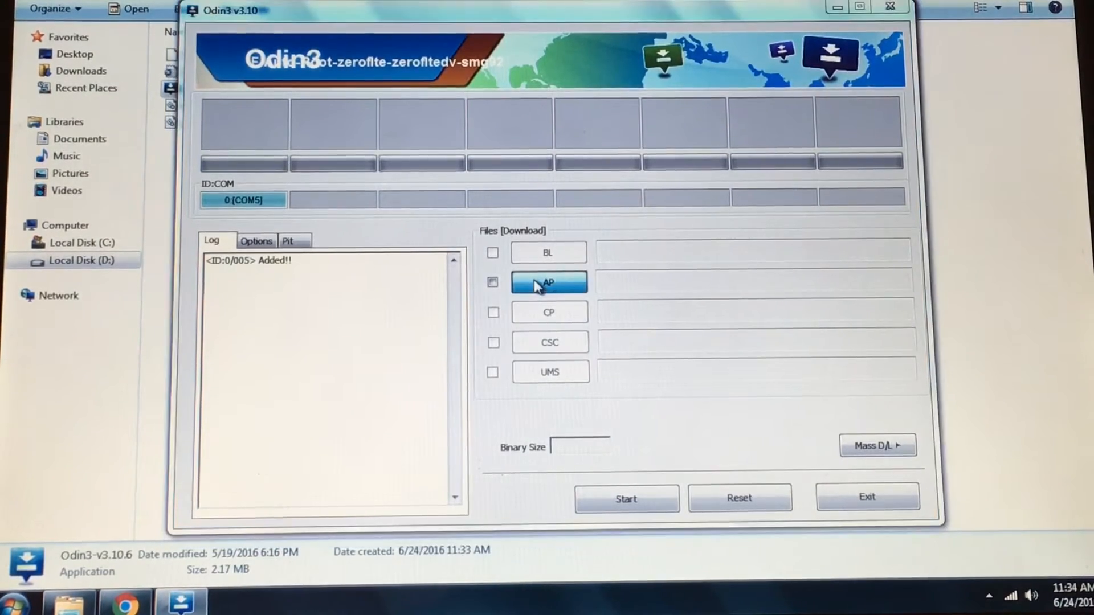
{"action": "left_click", "coordinate": [550, 282]}
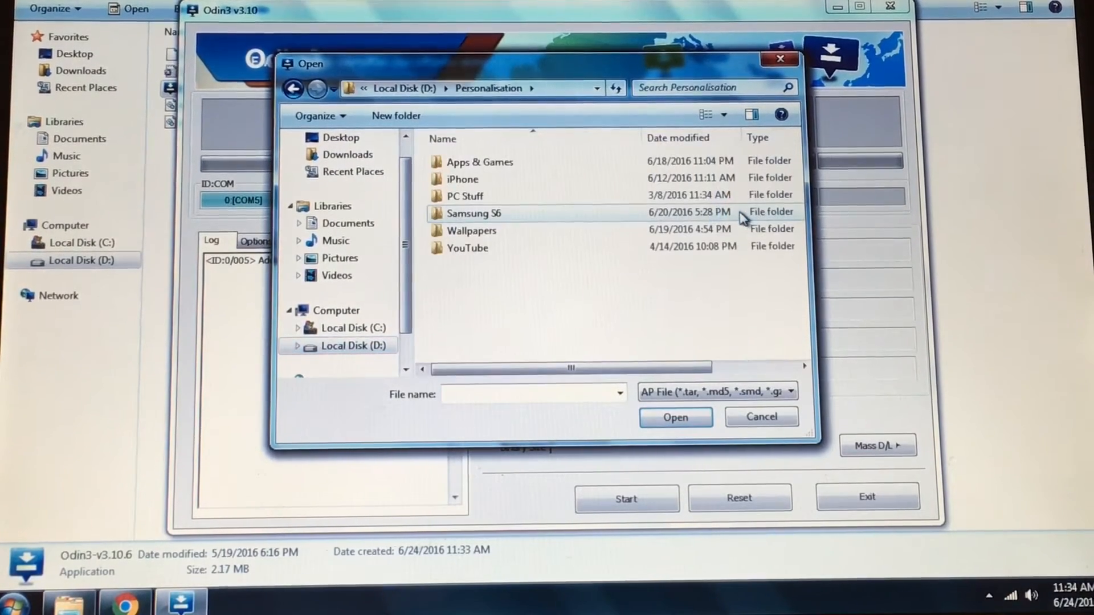
{"action": "double_click", "coordinate": [473, 213]}
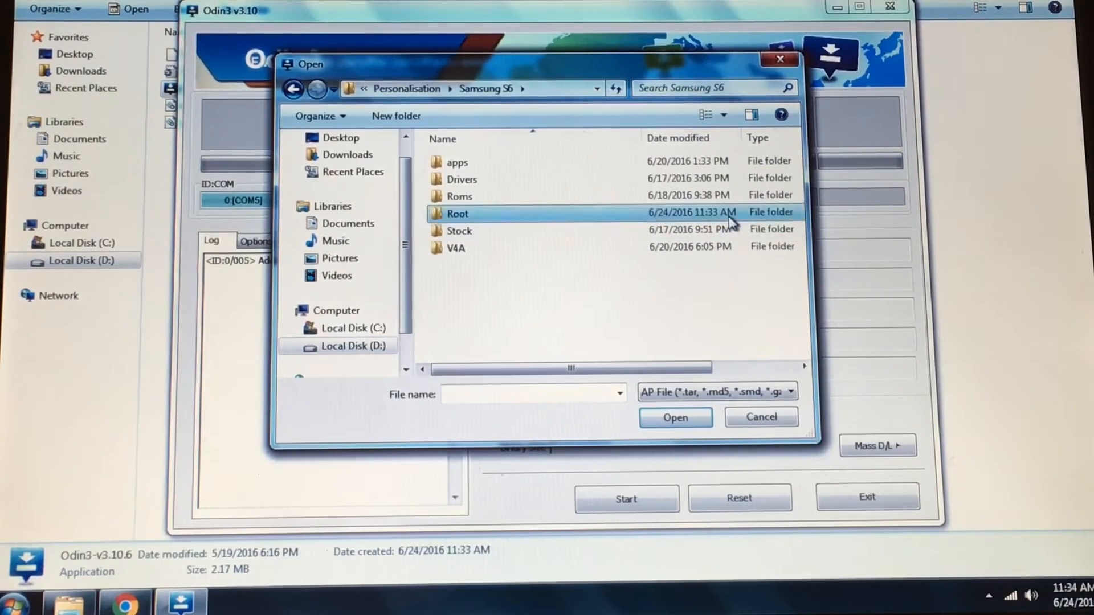
{"action": "double_click", "coordinate": [457, 213]}
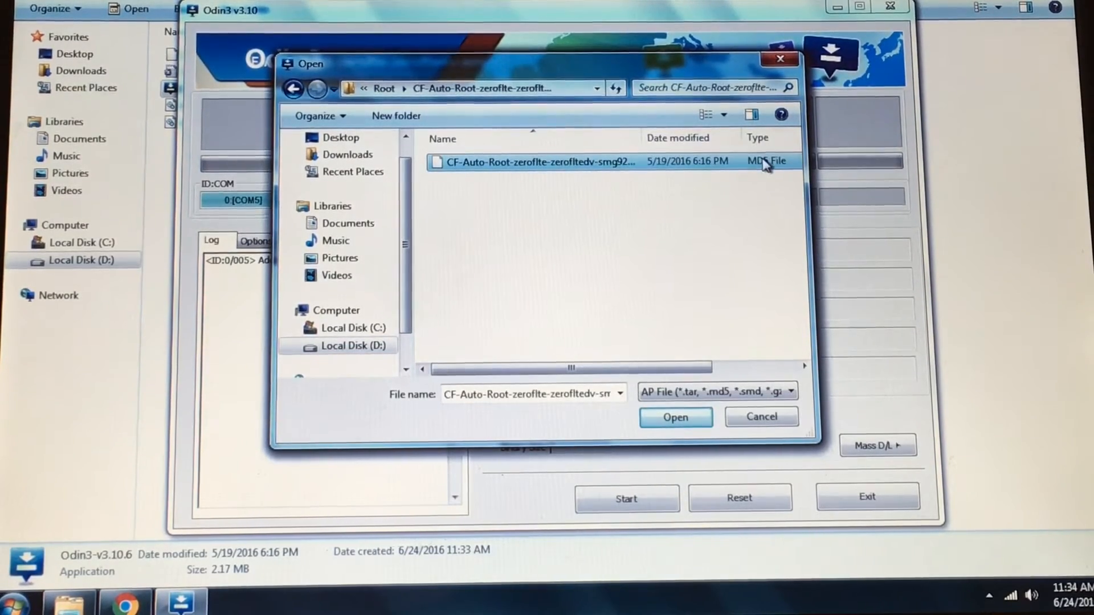
{"action": "left_click", "coordinate": [673, 417]}
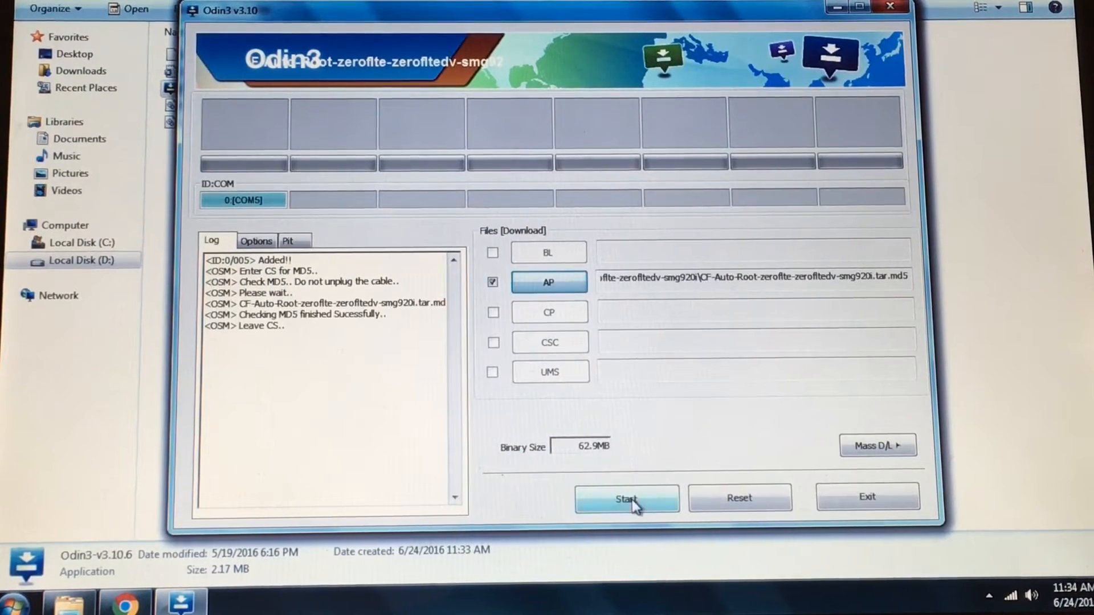
- Start flashing the root package to the connected Galaxy S6
{"action": "left_click", "coordinate": [625, 499]}
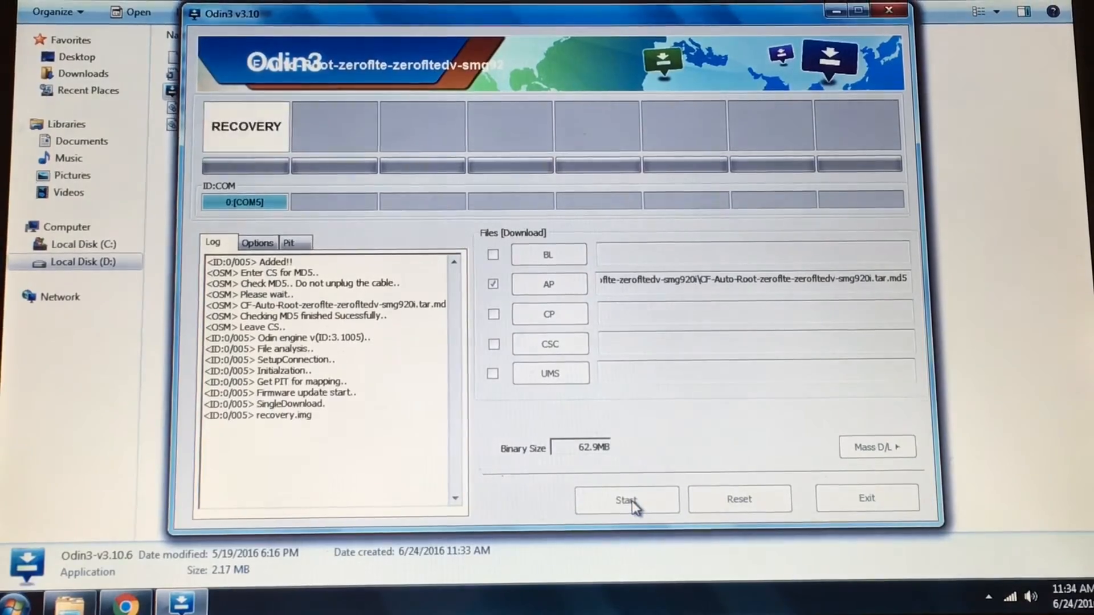
{"action": "left_click", "coordinate": [625, 499]}
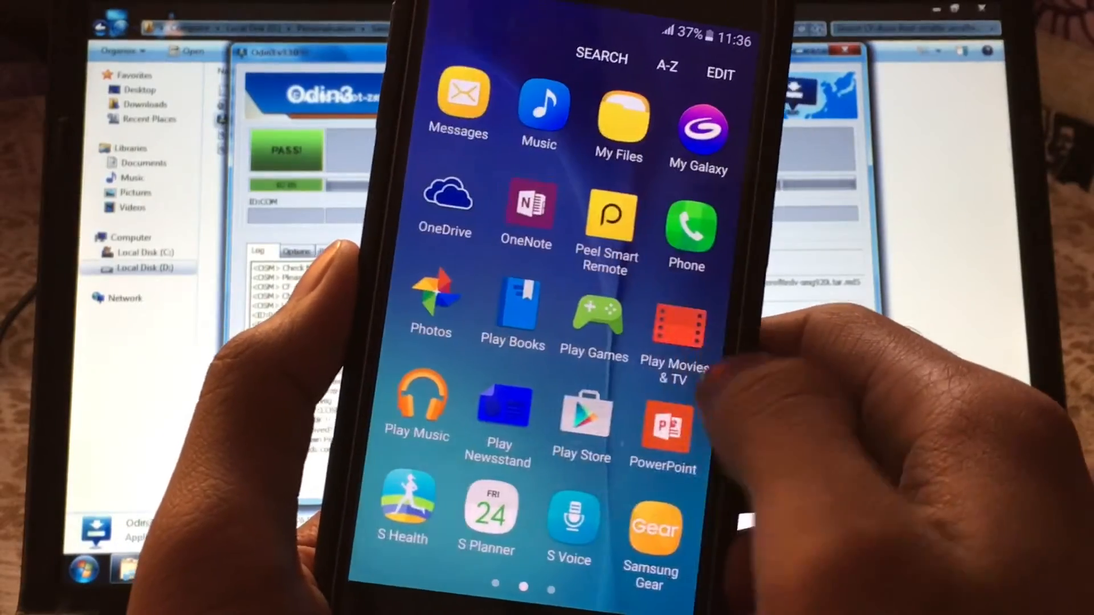
- Confirm SuperSU is installed and dismiss its follow-me prompt with NO THANKS
{"action": "scroll", "scroll_direction": "left", "scroll_amount": 3}
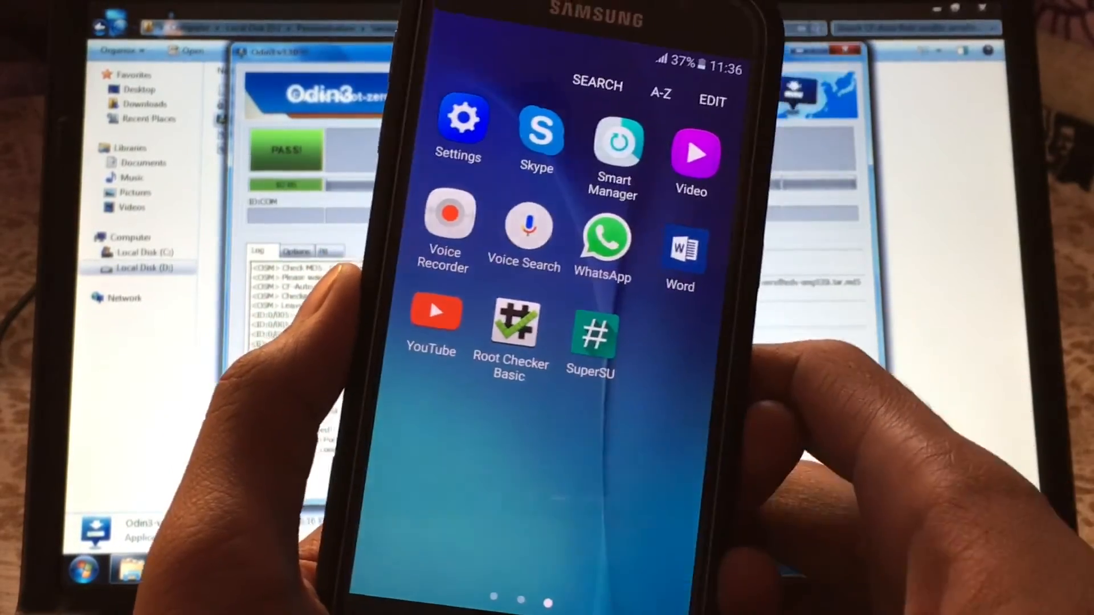
{"action": "left_click", "coordinate": [590, 329]}
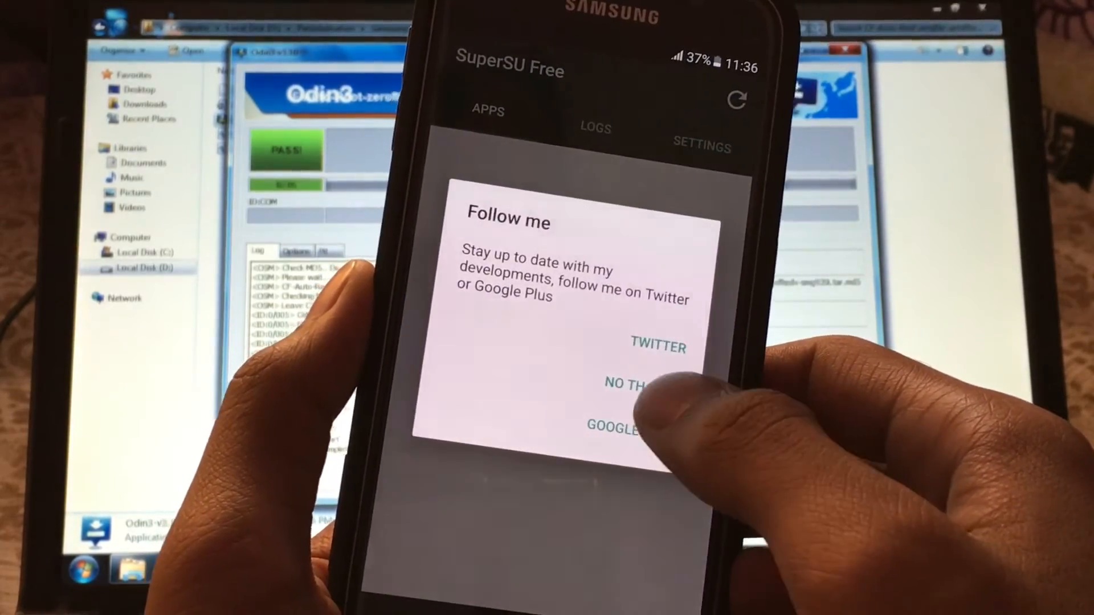
{"action": "left_click", "coordinate": [628, 384]}
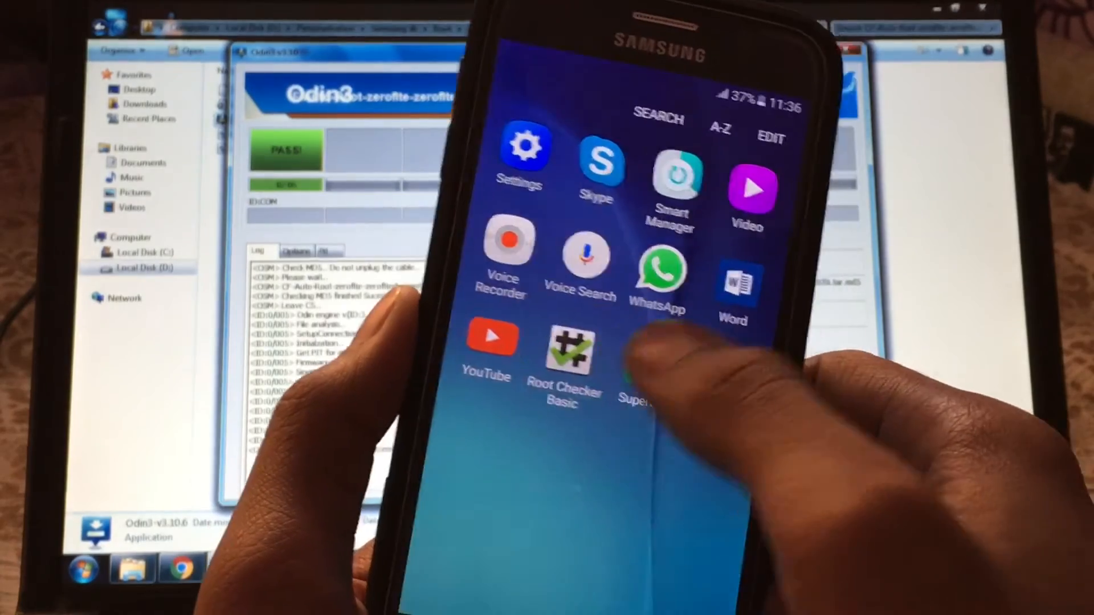
- Run VERIFY ROOT in Root Checker Basic
{"action": "left_click", "coordinate": [566, 346]}
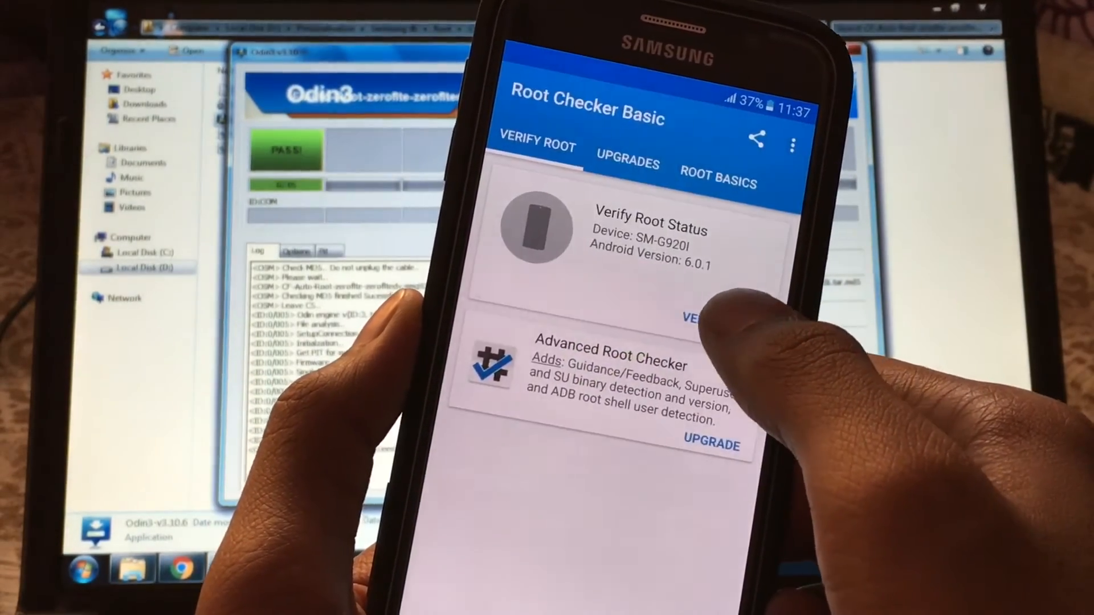
{"action": "left_click", "coordinate": [691, 320]}
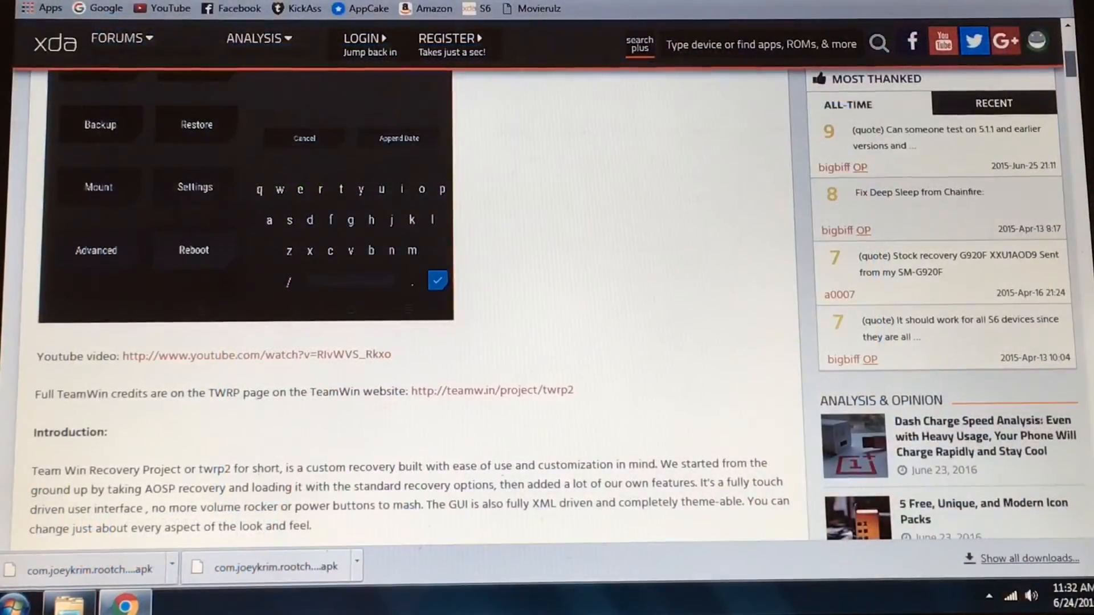
{"action": "mouse_move", "coordinate": [565, 260]}
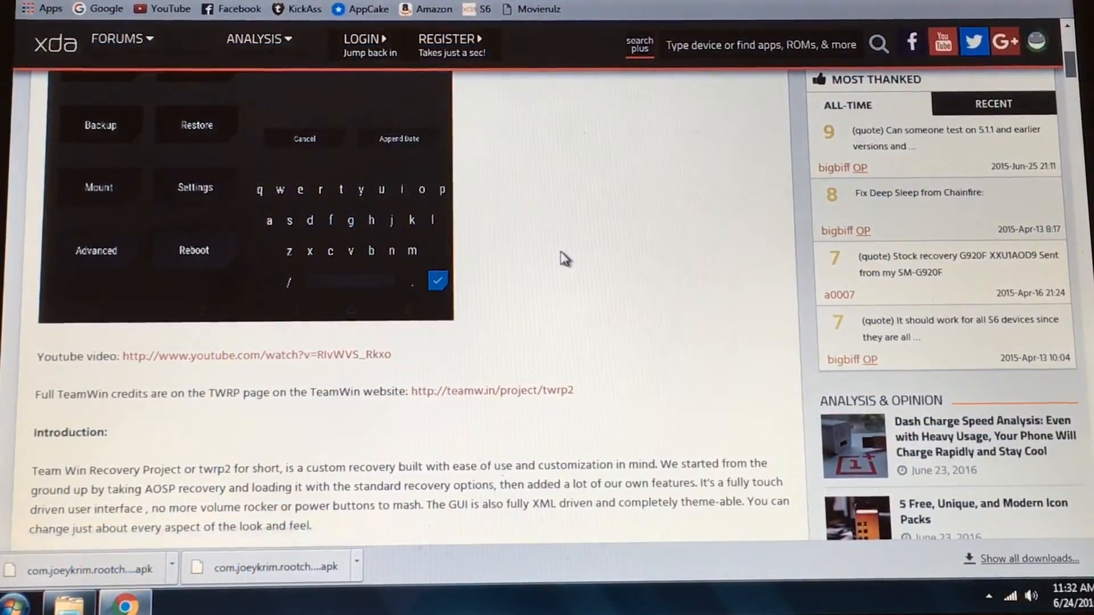
{"action": "mouse_move", "coordinate": [532, 395]}
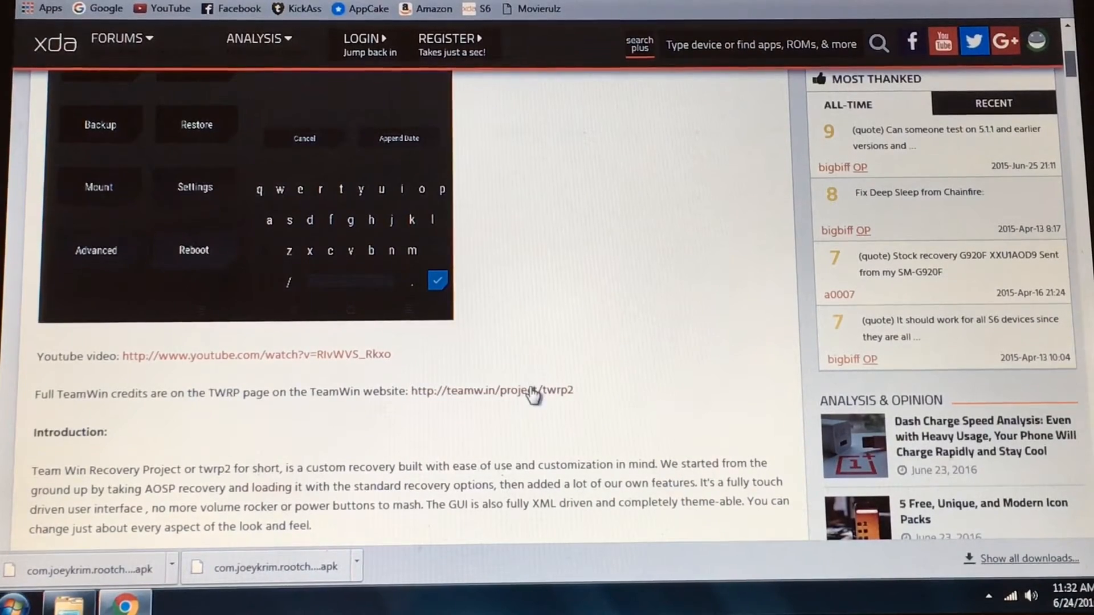
- Scroll TeamWin's Galaxy S6 TWRP page down to the Download Links section
{"action": "scroll", "scroll_direction": "down", "scroll_amount": 3}
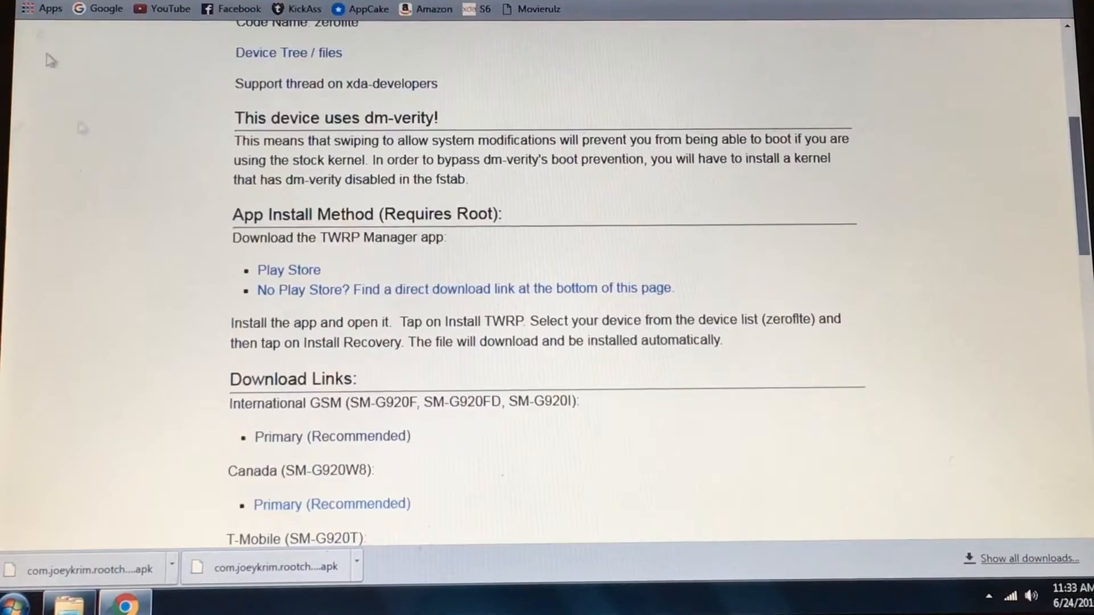
{"action": "mouse_move", "coordinate": [145, 186]}
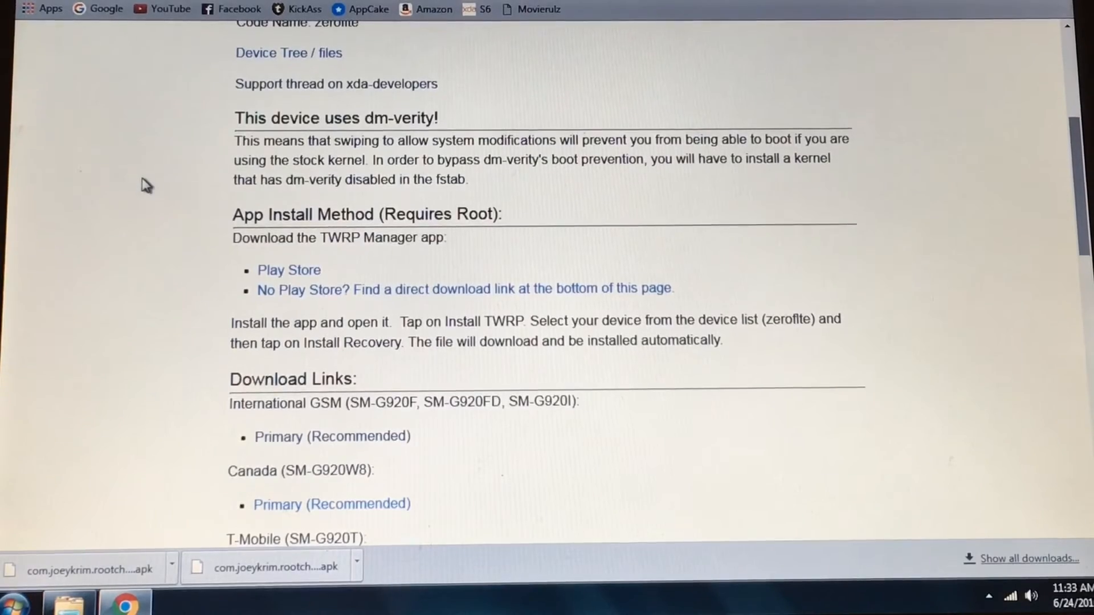
{"action": "scroll", "scroll_direction": "down", "scroll_amount": 3}
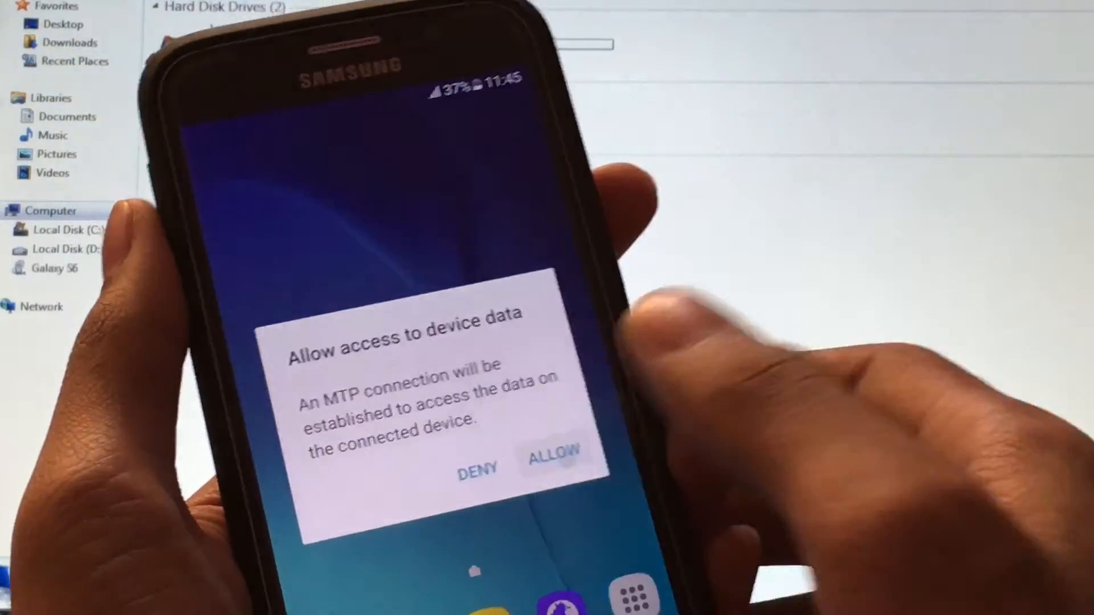
- Allow MTP device-data access, then copy the Flashify APK and TWRP image from Local Disk D:
{"action": "left_click", "coordinate": [554, 457]}
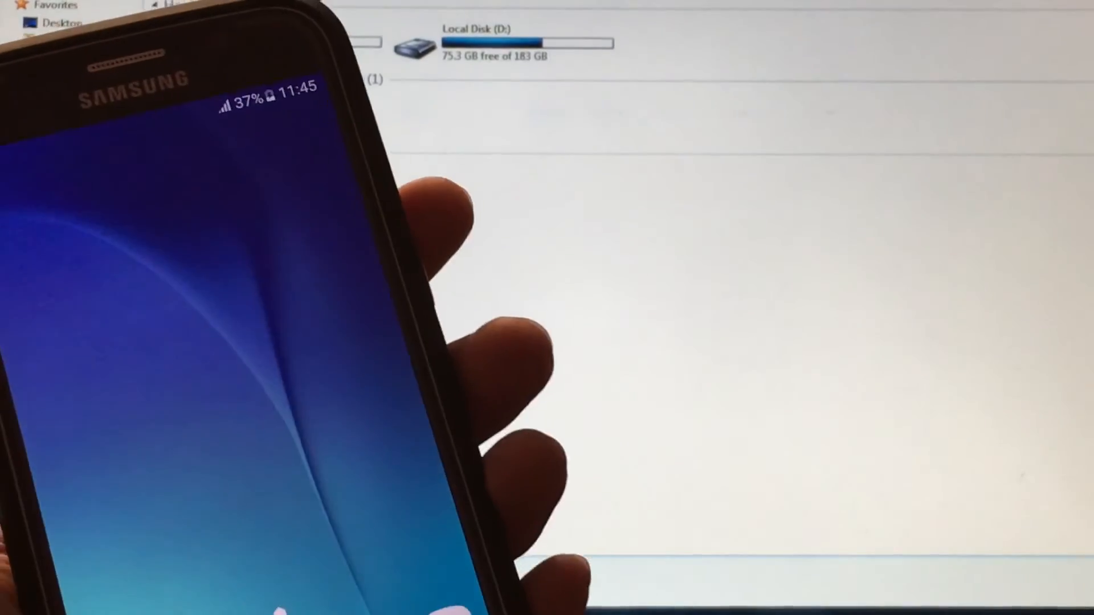
{"action": "right_click", "coordinate": [196, 117]}
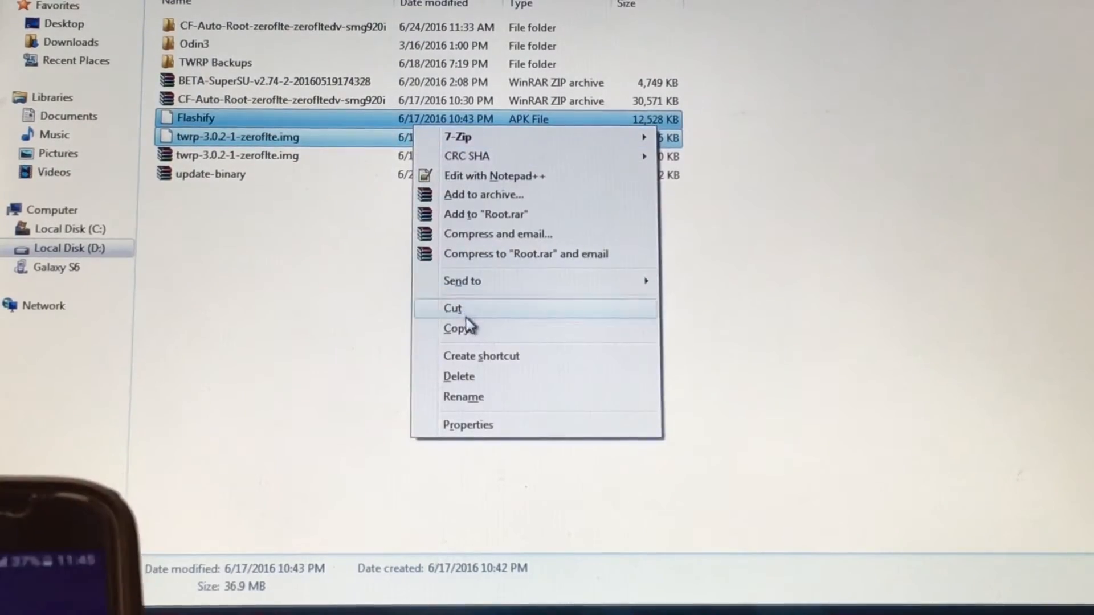
{"action": "left_click", "coordinate": [452, 309]}
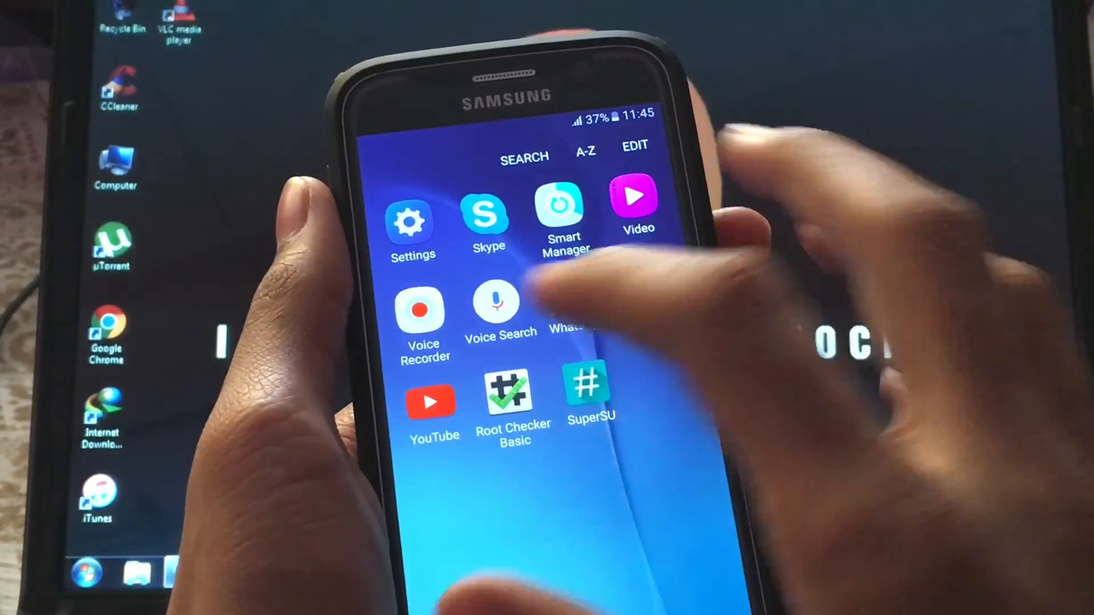
- Enable Unknown sources under Lock screen and security
{"action": "left_click", "coordinate": [412, 217]}
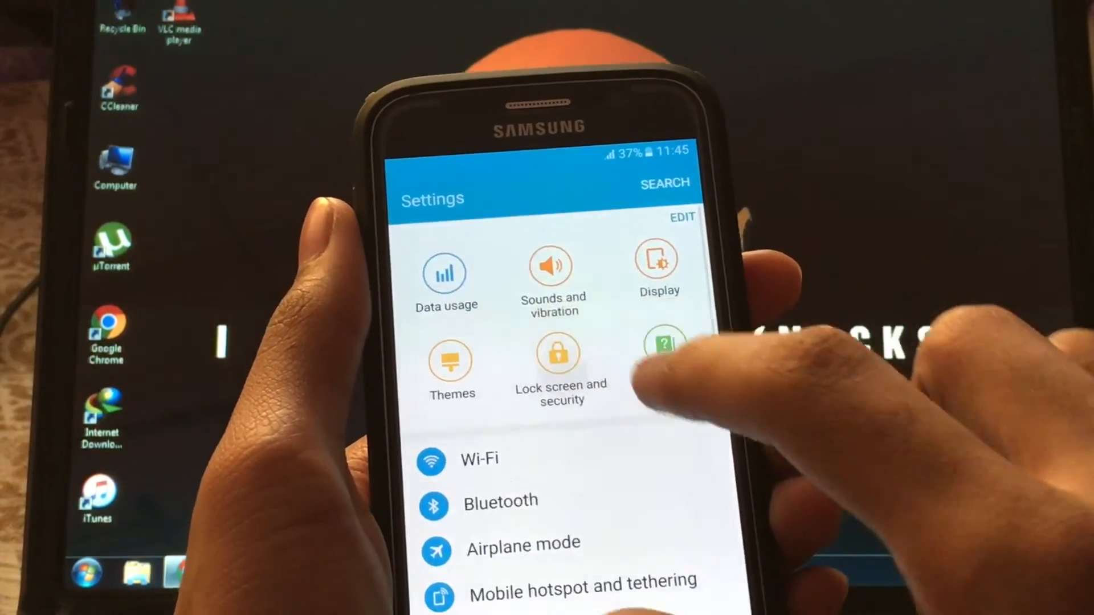
{"action": "left_click", "coordinate": [561, 357]}
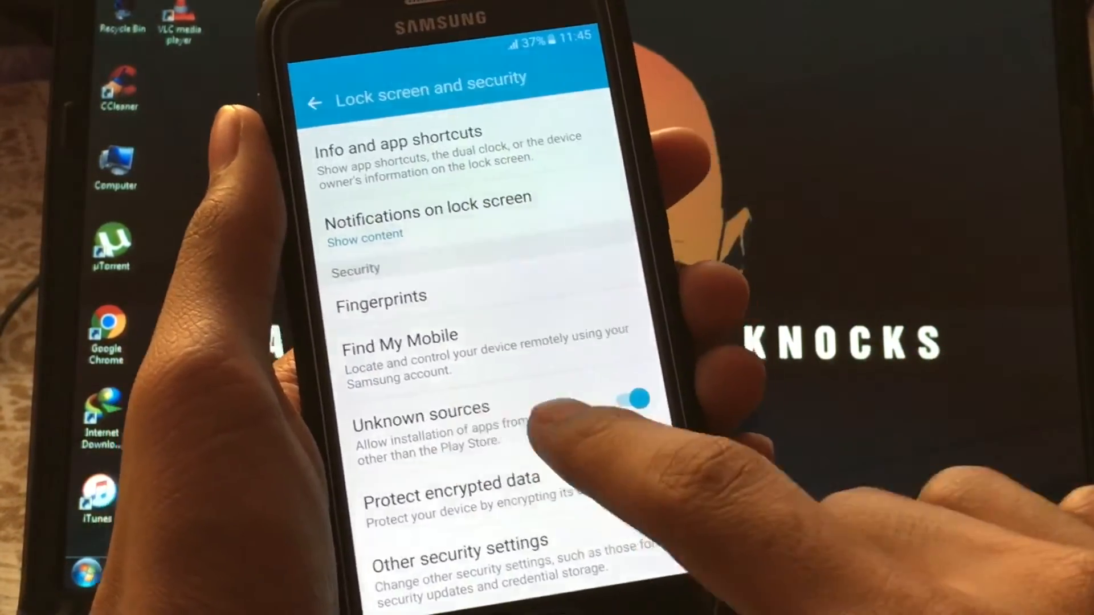
{"action": "left_click", "coordinate": [629, 399]}
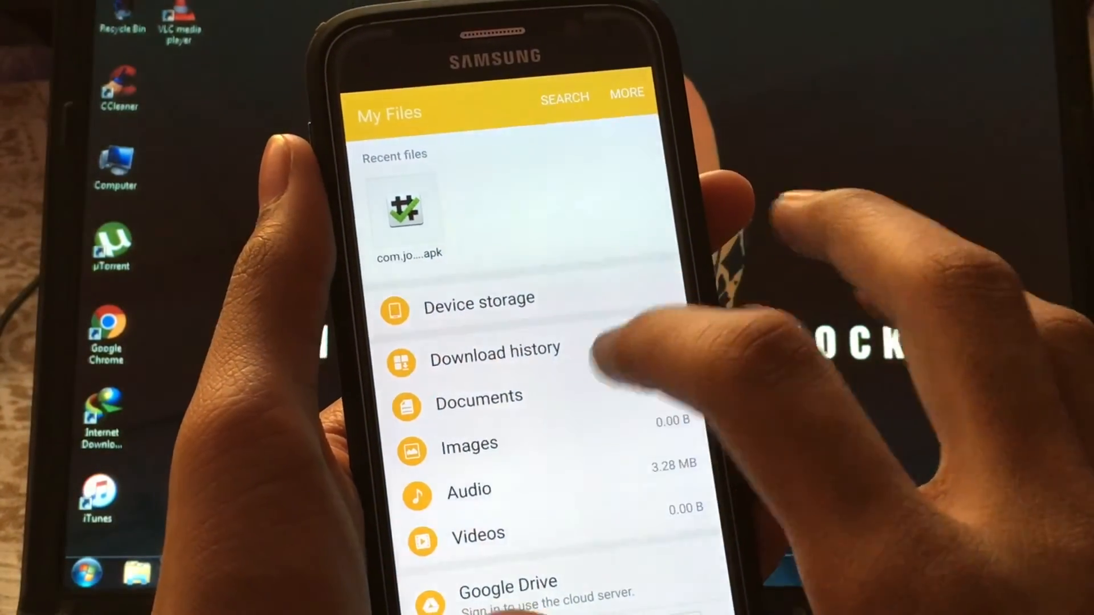
- Browse Device storage in My Files
{"action": "left_click", "coordinate": [480, 298]}
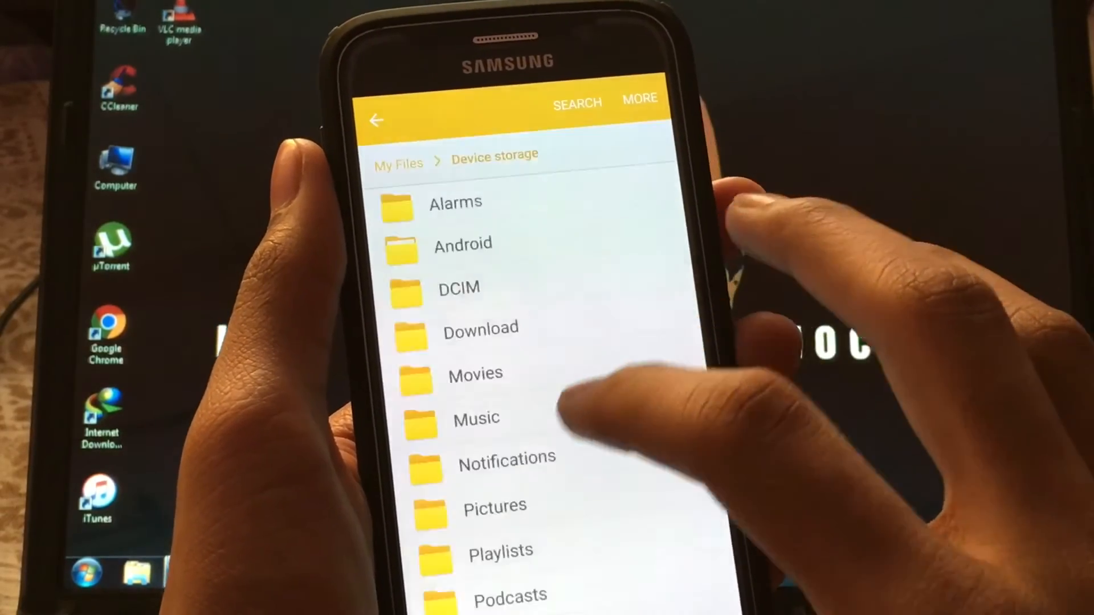
{"action": "scroll", "scroll_direction": "down", "scroll_amount": 3}
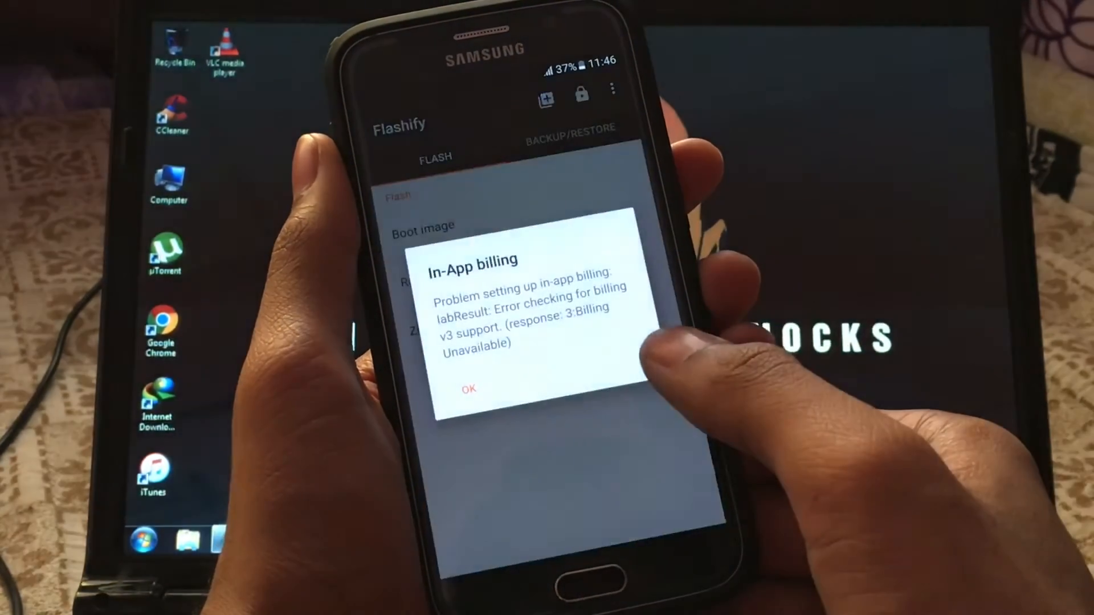
- Dismiss Flashify's billing error and grant it SuperSU access
{"action": "left_click", "coordinate": [468, 389]}
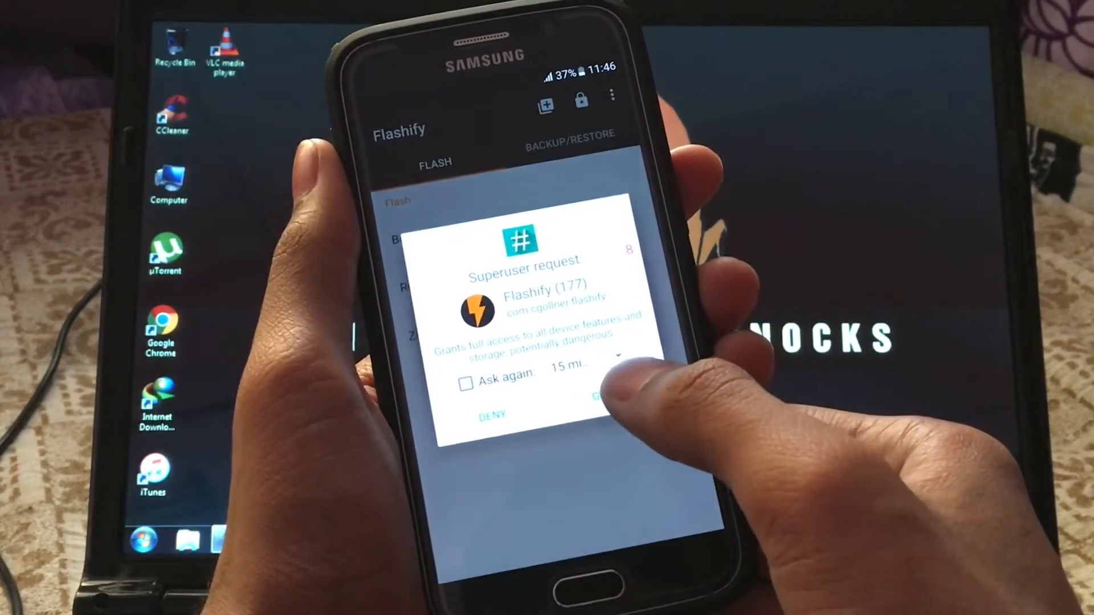
{"action": "left_click", "coordinate": [601, 396]}
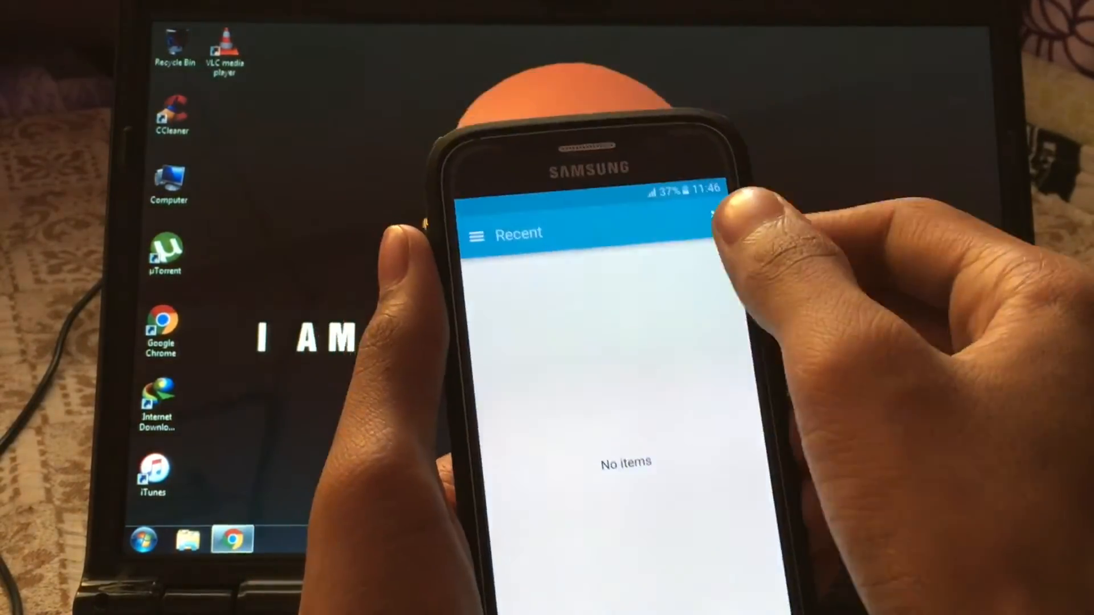
- Flash the TWRP 3.0.2-1 recovery image from Device storage and reboot into recovery
{"action": "left_click", "coordinate": [710, 217]}
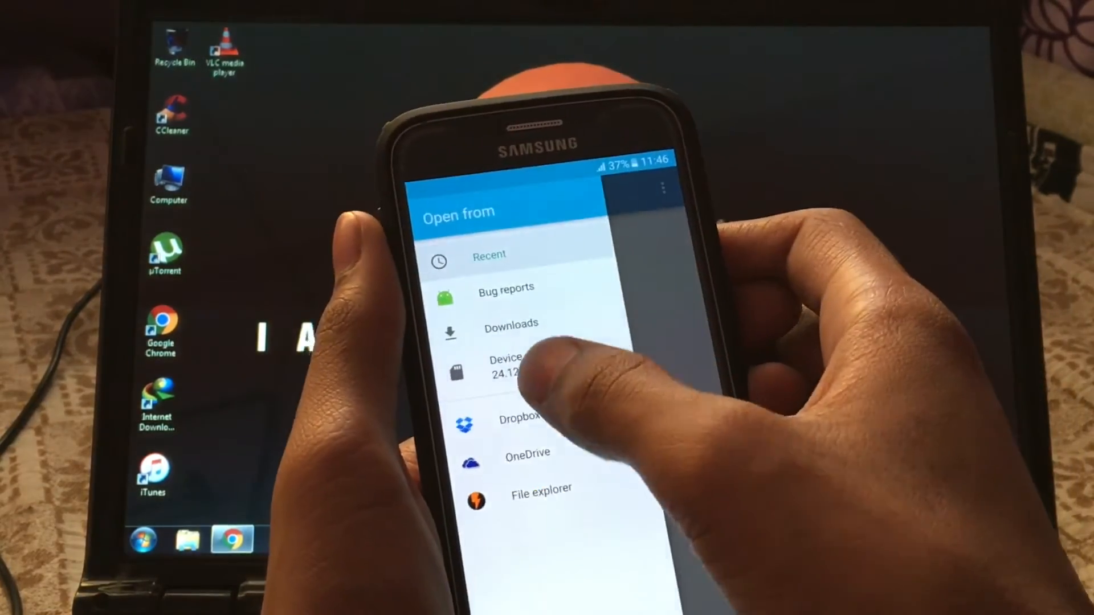
{"action": "left_click", "coordinate": [509, 366]}
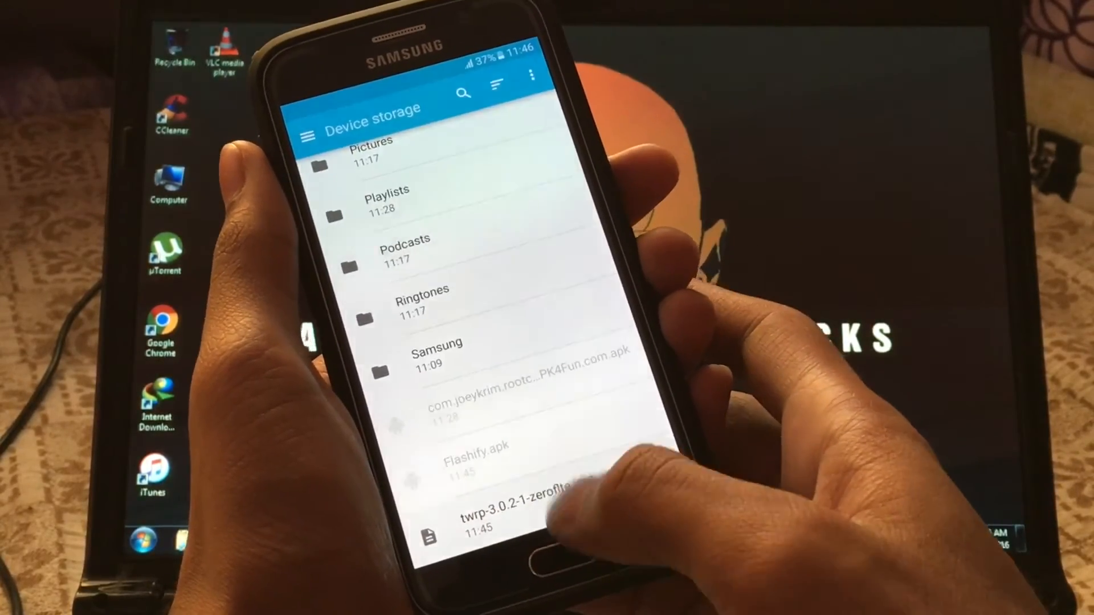
{"action": "left_click", "coordinate": [530, 514]}
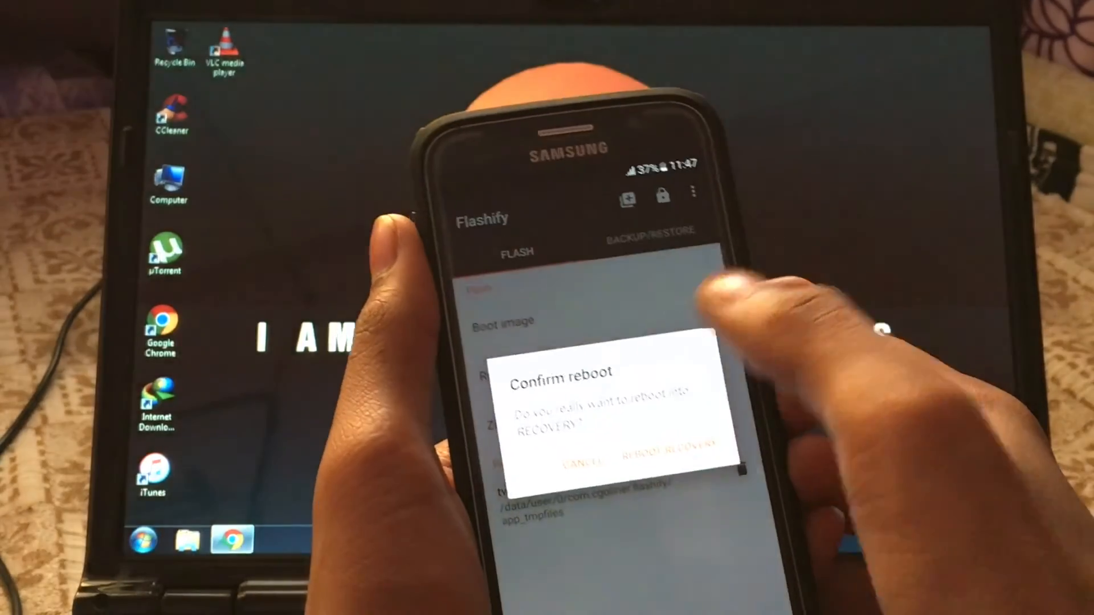
{"action": "left_click", "coordinate": [663, 446]}
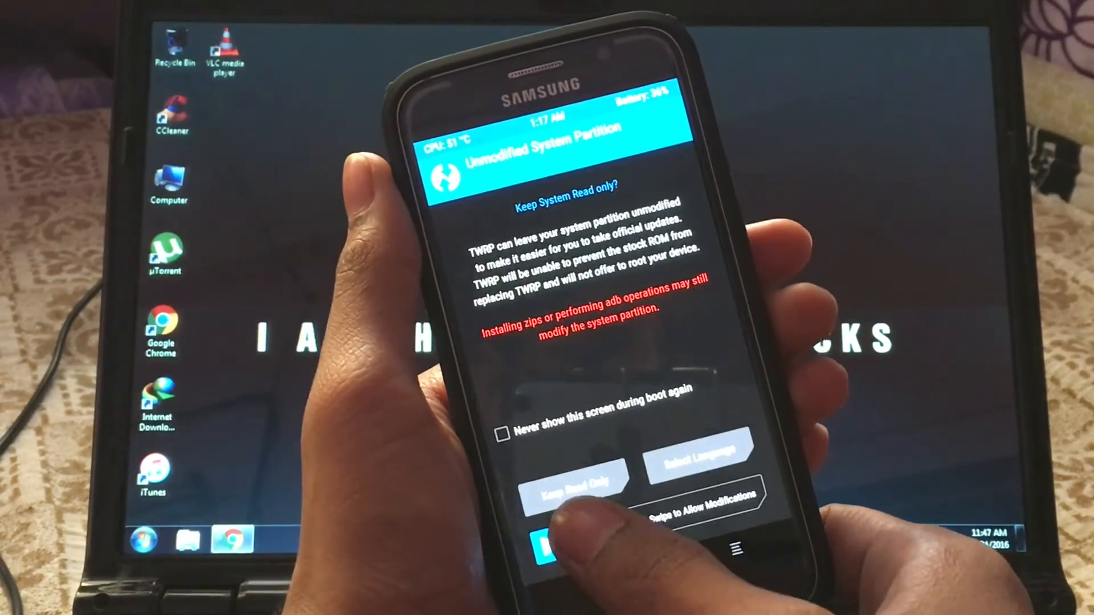
- Choose Keep Read Only for the system partition, then select Reboot from the TWRP main menu
{"action": "left_click", "coordinate": [503, 434]}
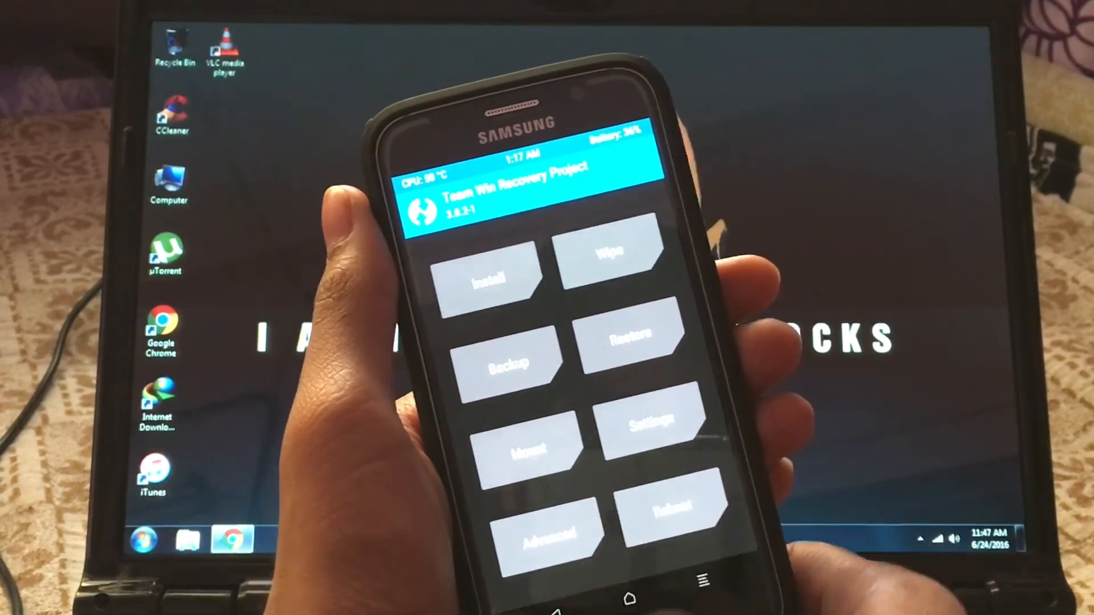
{"action": "left_click", "coordinate": [609, 269]}
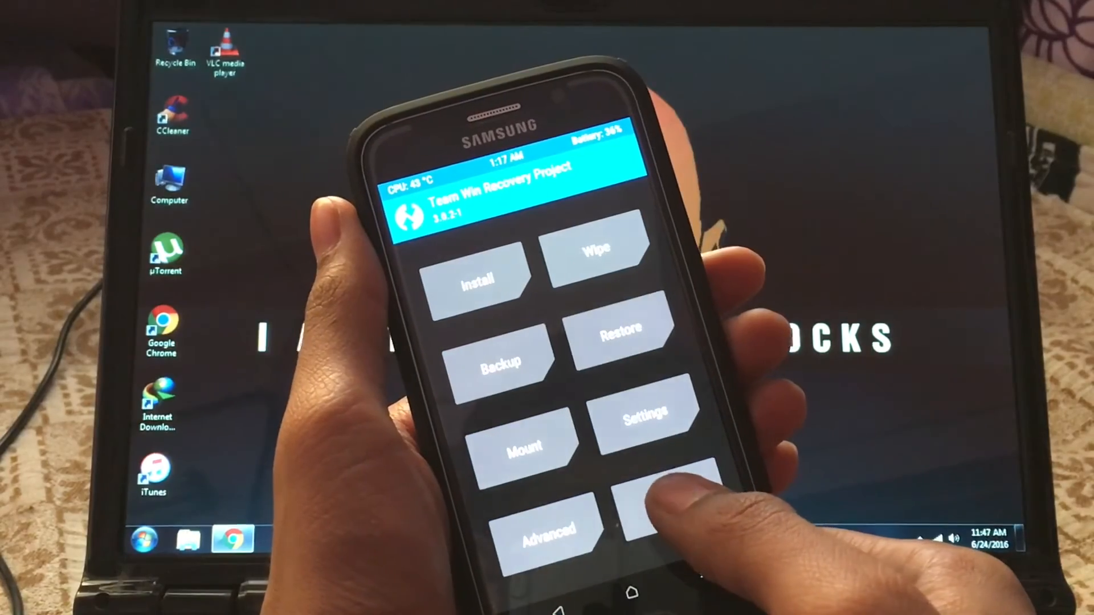
{"action": "left_click", "coordinate": [656, 503]}
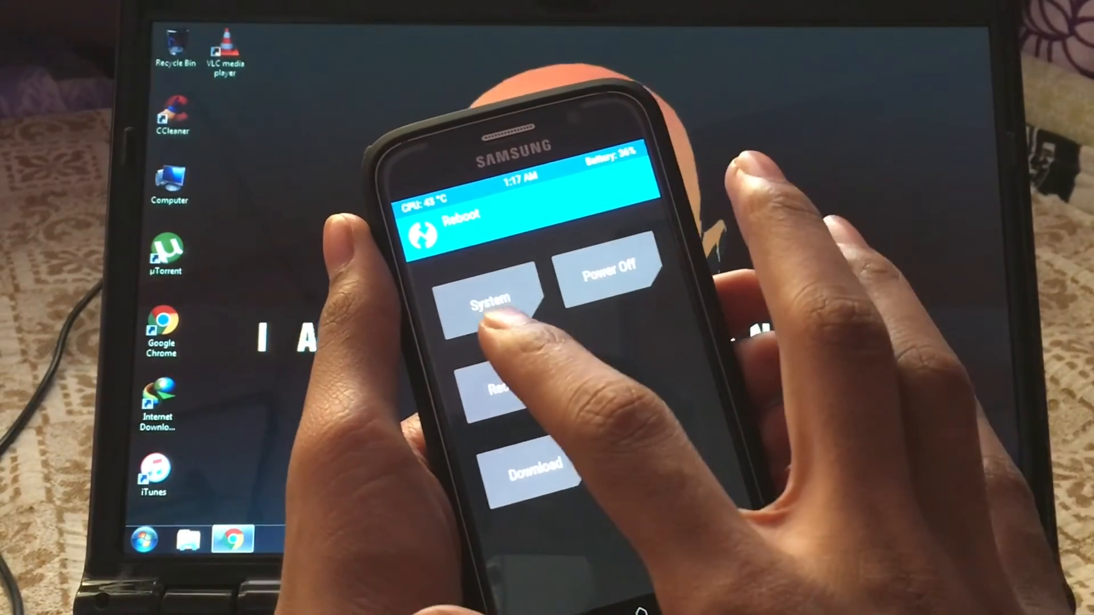